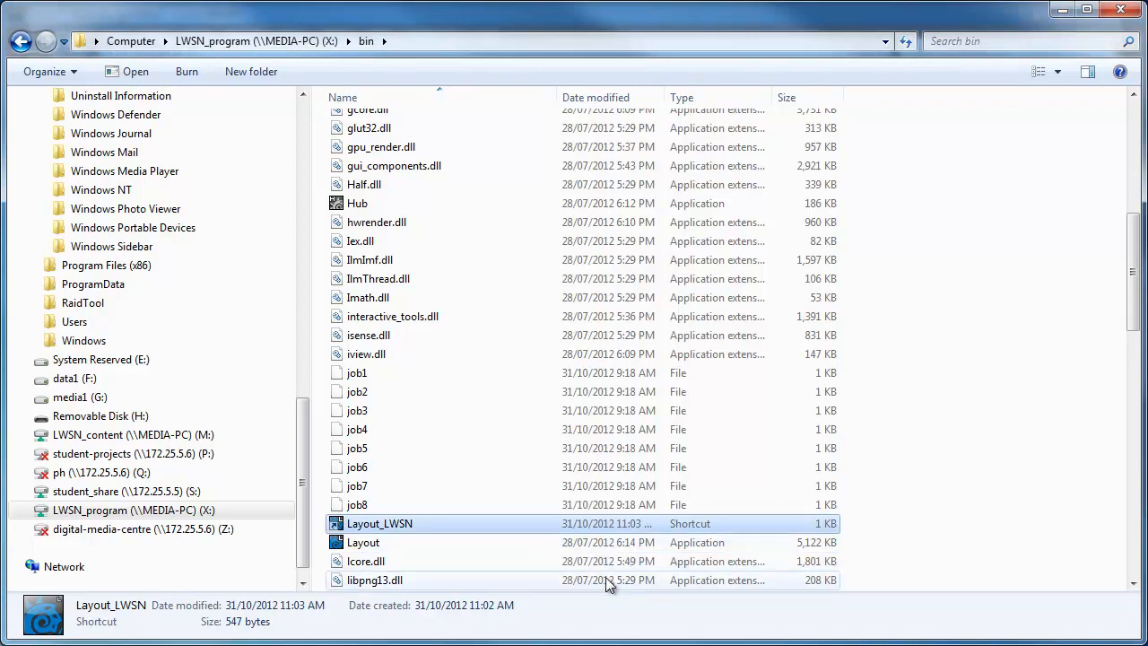
{"action": "mouse_move", "coordinate": [529, 584]}
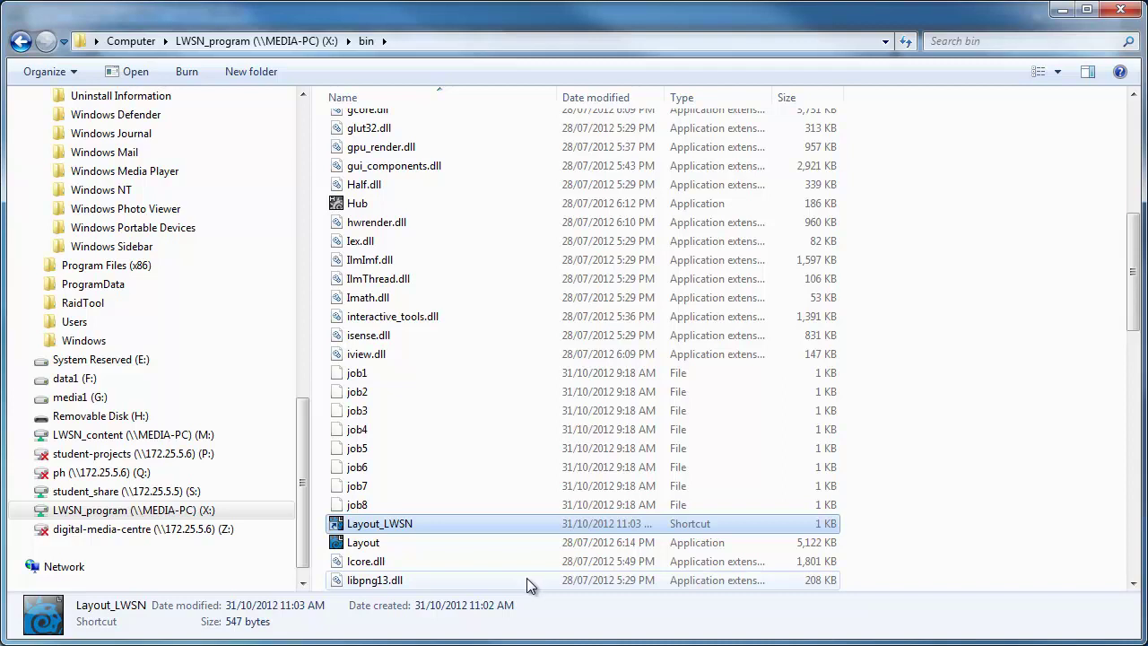
{"action": "mouse_move", "coordinate": [390, 561]}
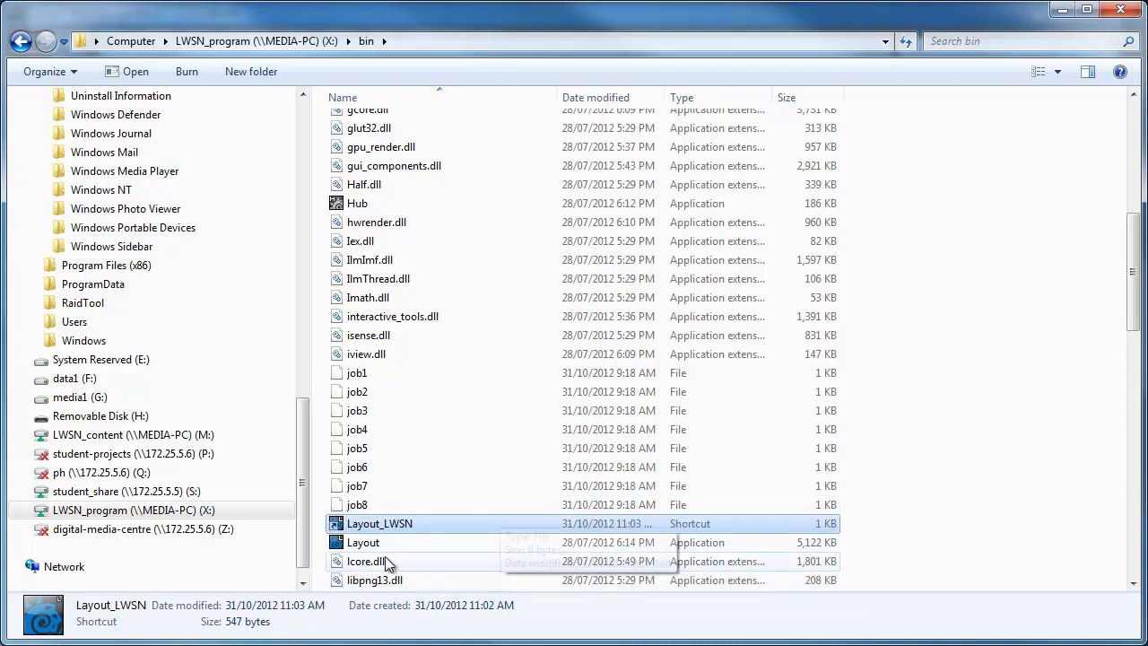
{"action": "mouse_move", "coordinate": [403, 539]}
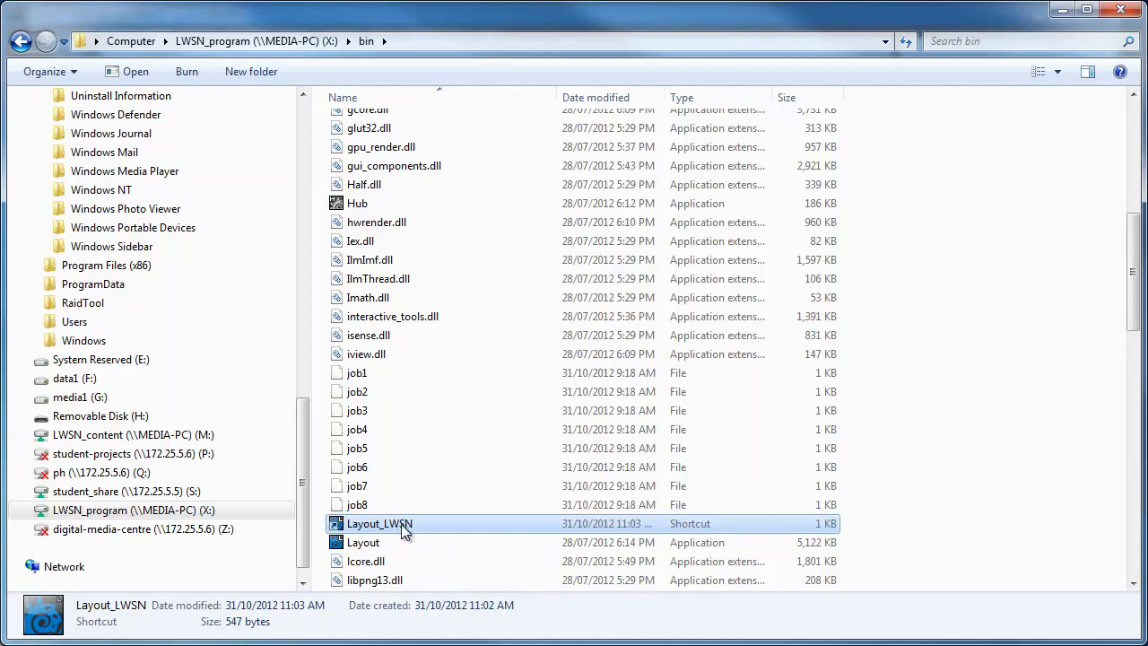
Step: Launch the Layout_LWSN shortcut from X:\bin, accepting the unverified-publisher warning
{"action": "double_click", "coordinate": [380, 523]}
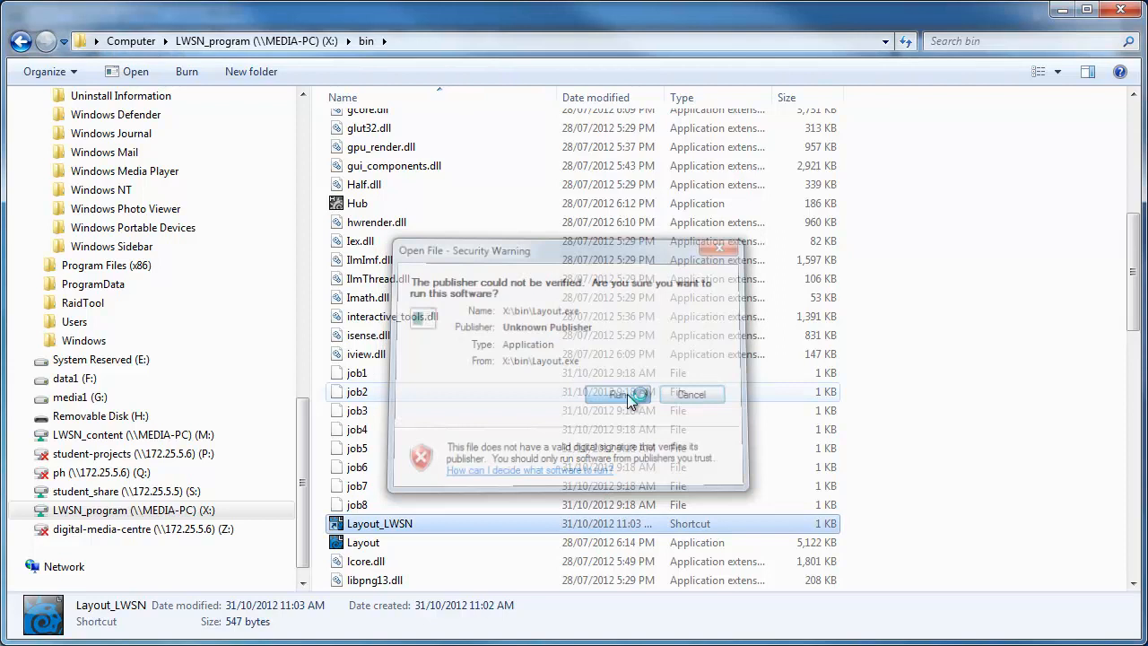
{"action": "left_click", "coordinate": [691, 394]}
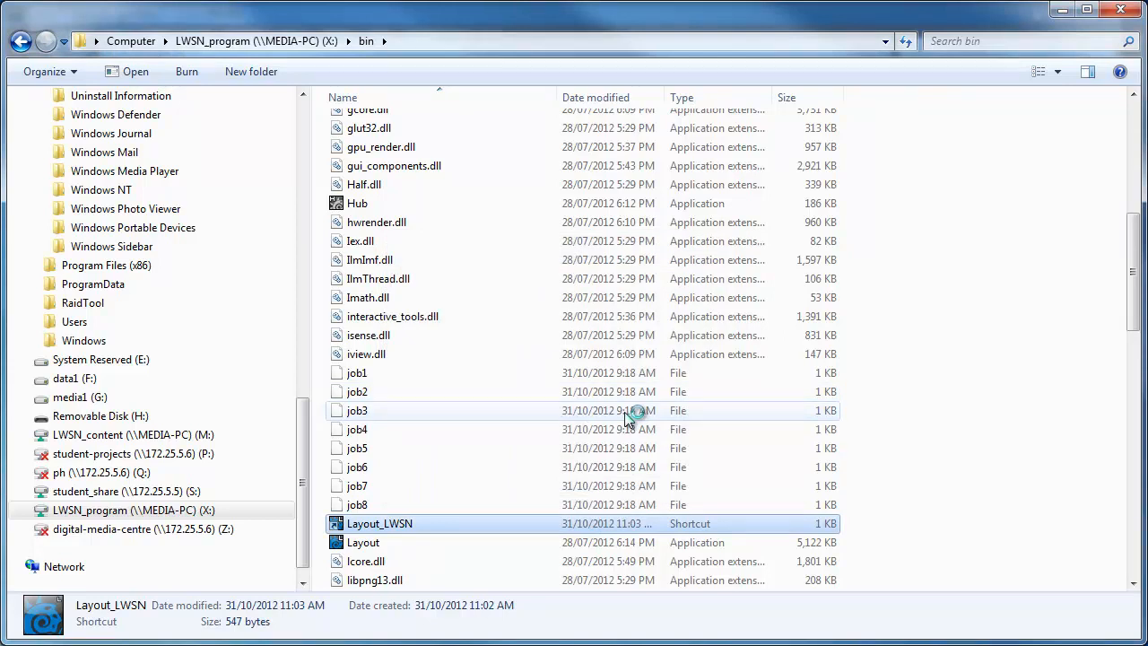
Step: Maximize the LightWave Layout window once it finishes loading
{"action": "double_click", "coordinate": [380, 523]}
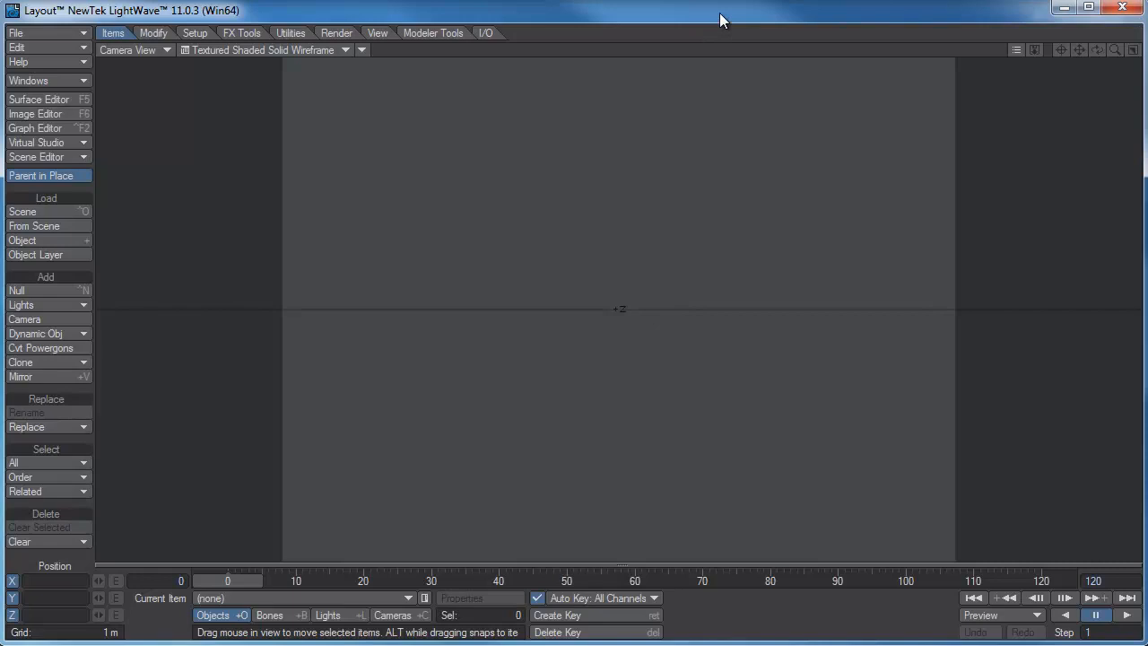
{"action": "mouse_move", "coordinate": [711, 17]}
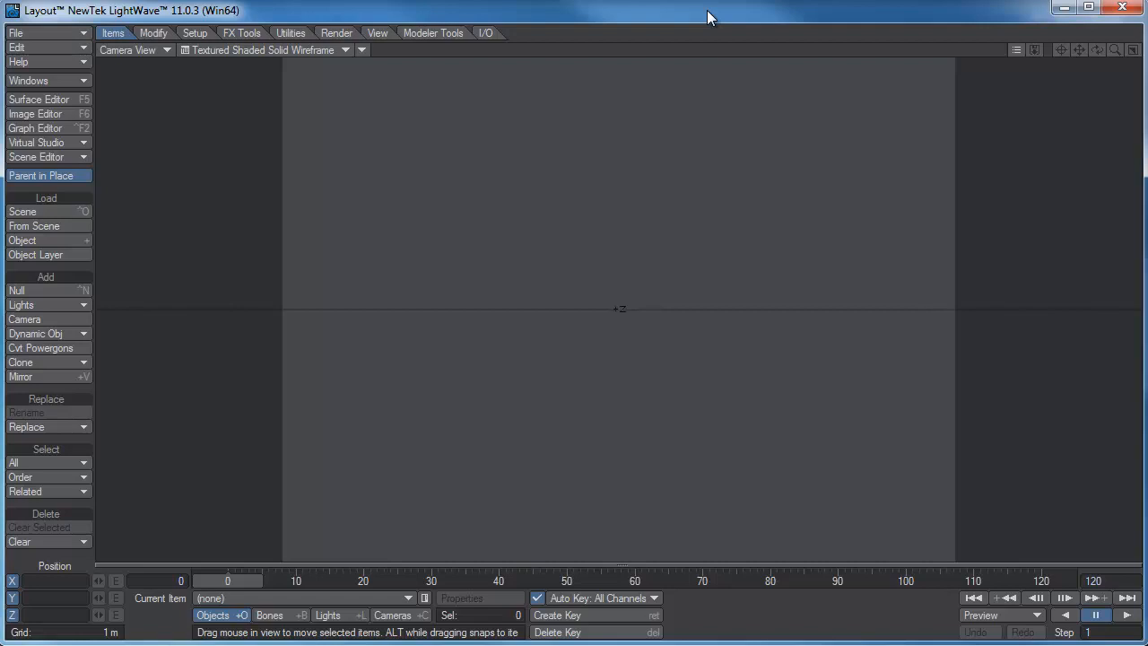
{"action": "mouse_move", "coordinate": [681, 27]}
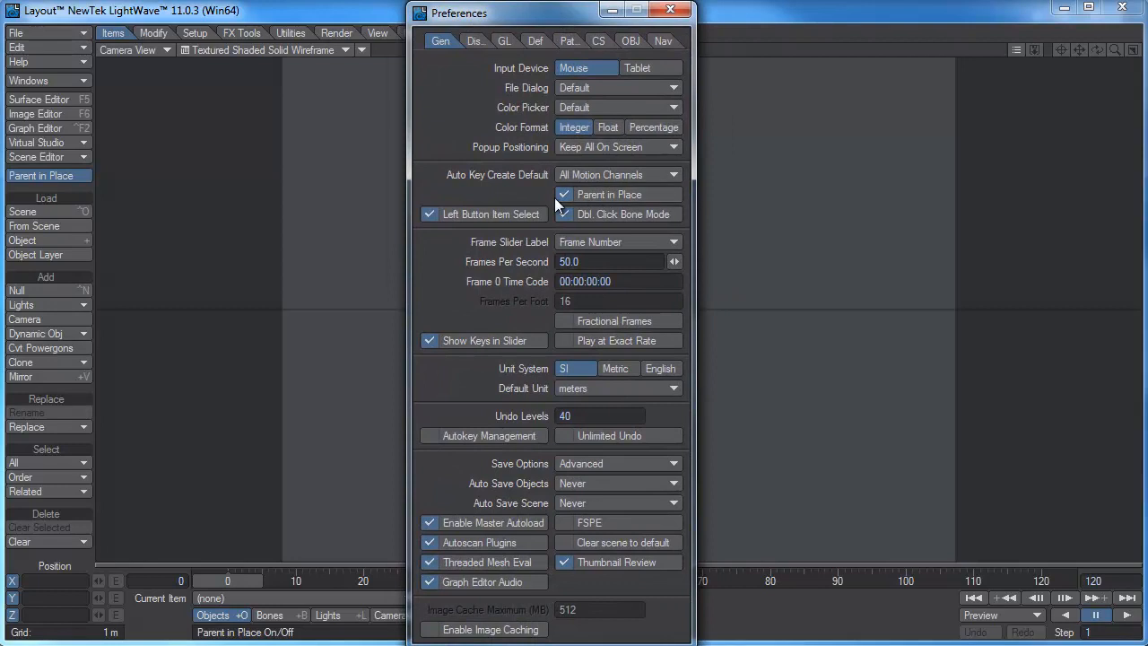
Step: Confirm the content directory is M:\hma_2012\3D under Paths, then close Preferences
{"action": "left_click", "coordinate": [567, 41]}
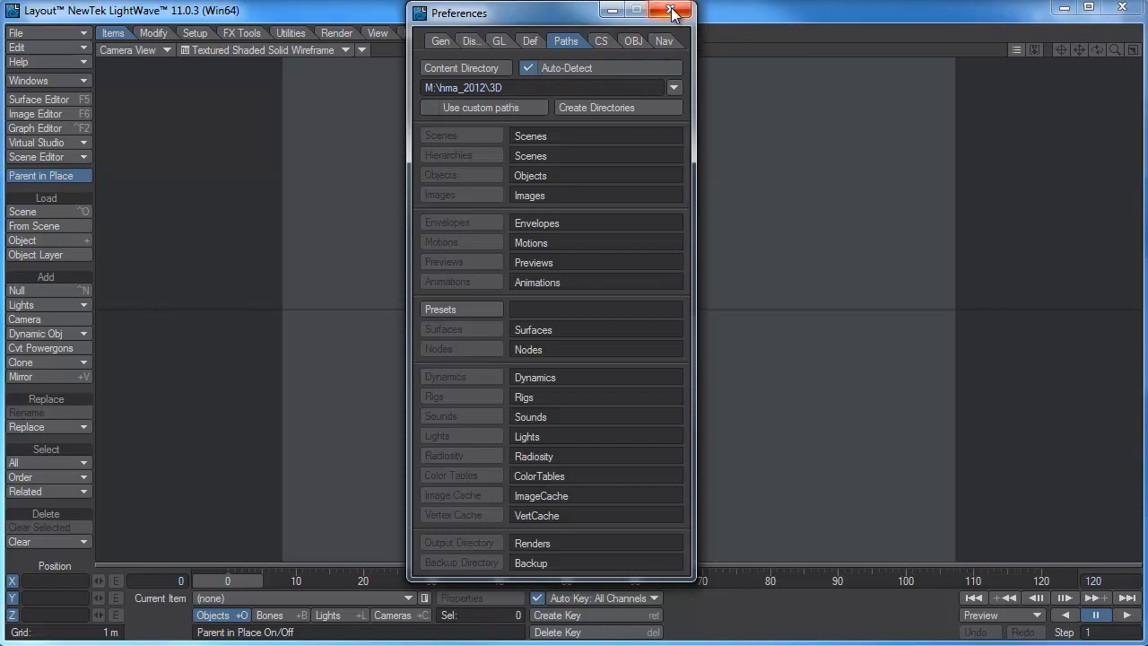
{"action": "mouse_move", "coordinate": [672, 12]}
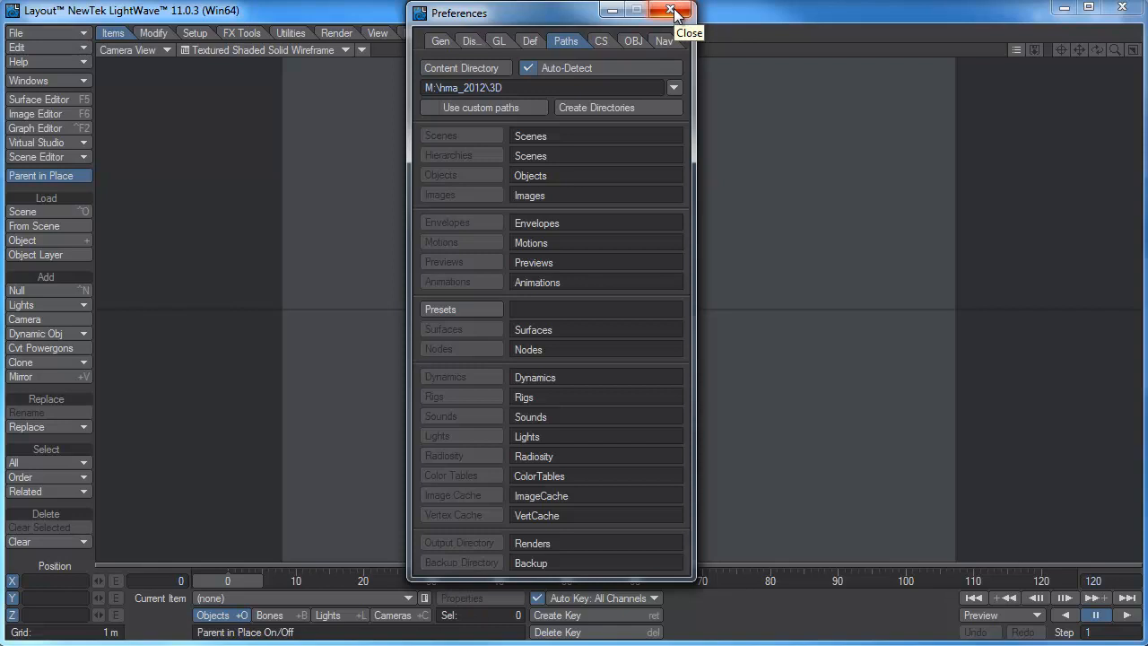
{"action": "left_click", "coordinate": [671, 12]}
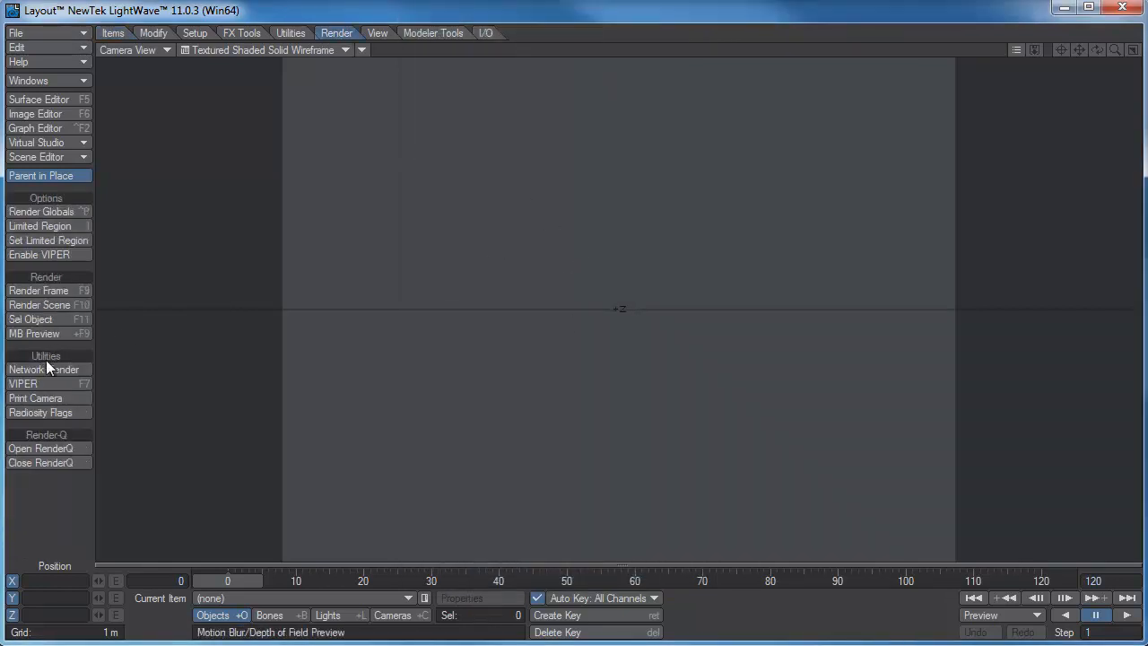
Step: Set ScreamerNet's command directory to X:\command on the LWSN_program drive
{"action": "left_click", "coordinate": [42, 369]}
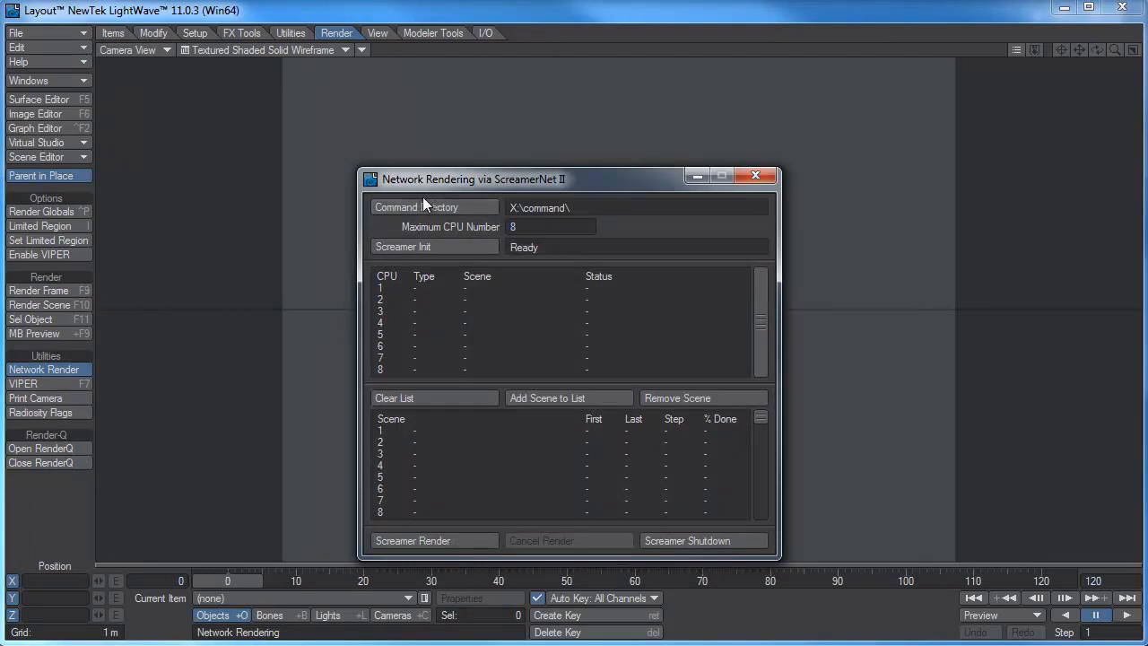
{"action": "mouse_move", "coordinate": [582, 213]}
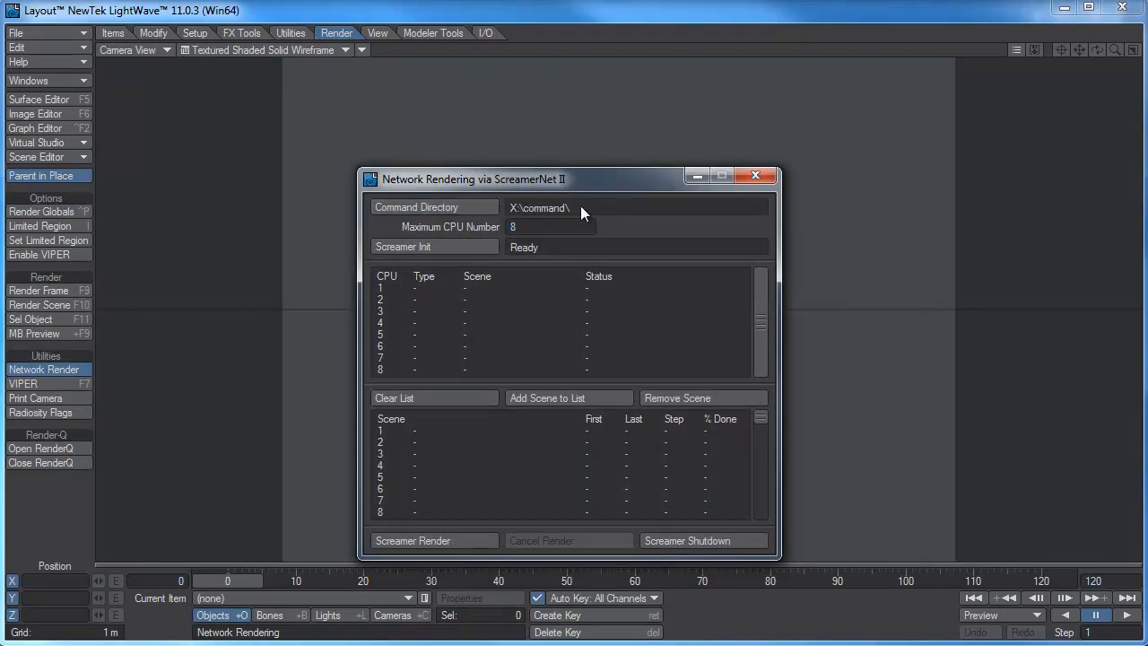
{"action": "left_click", "coordinate": [416, 207]}
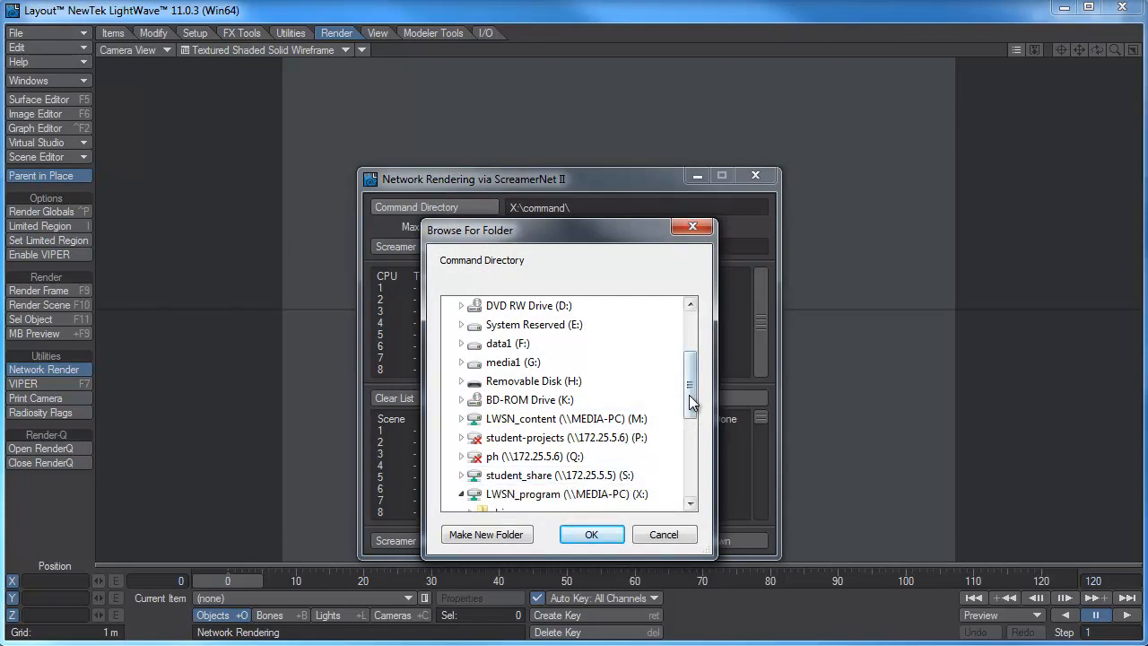
{"action": "left_click", "coordinate": [461, 494]}
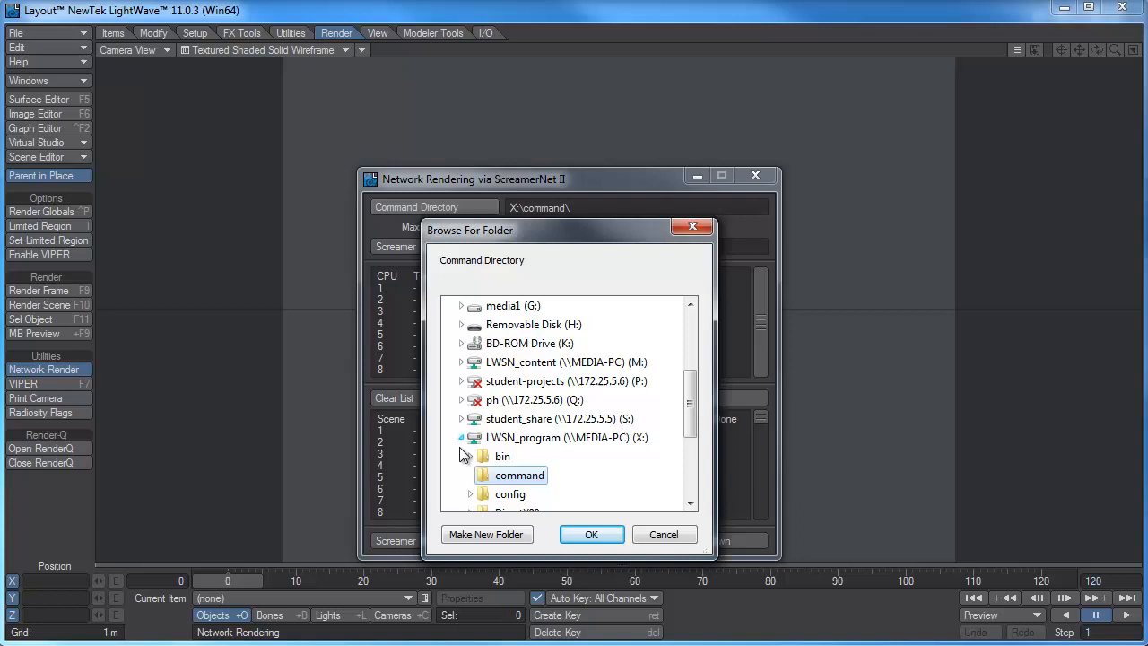
{"action": "left_click", "coordinate": [567, 437]}
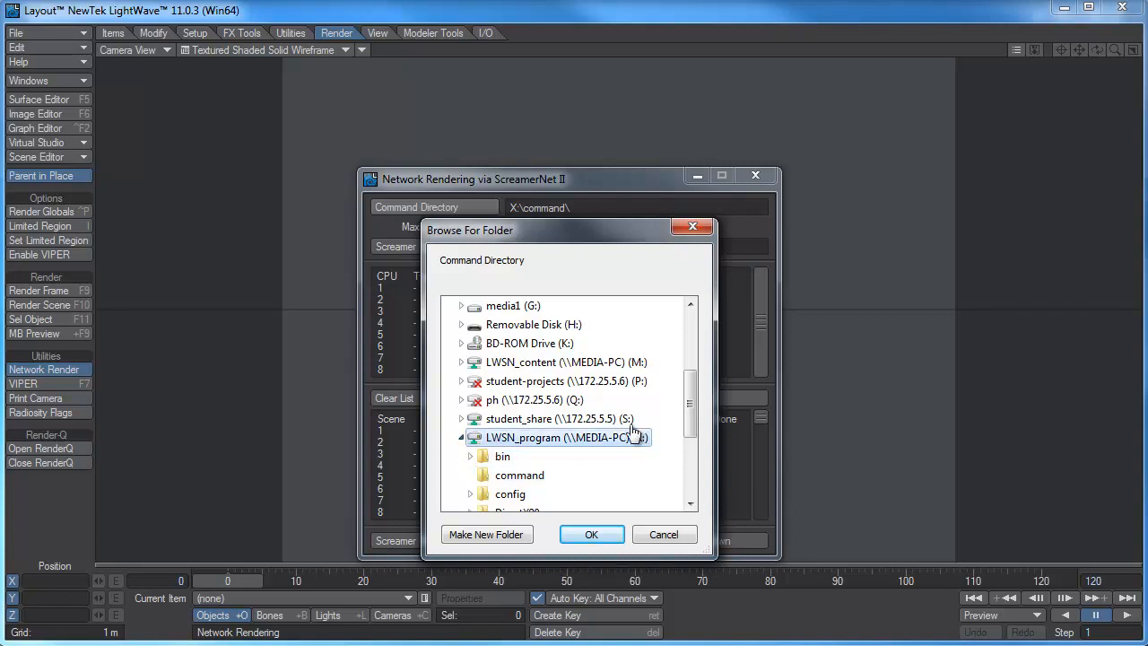
{"action": "scroll", "scroll_direction": "down", "scroll_amount": 3}
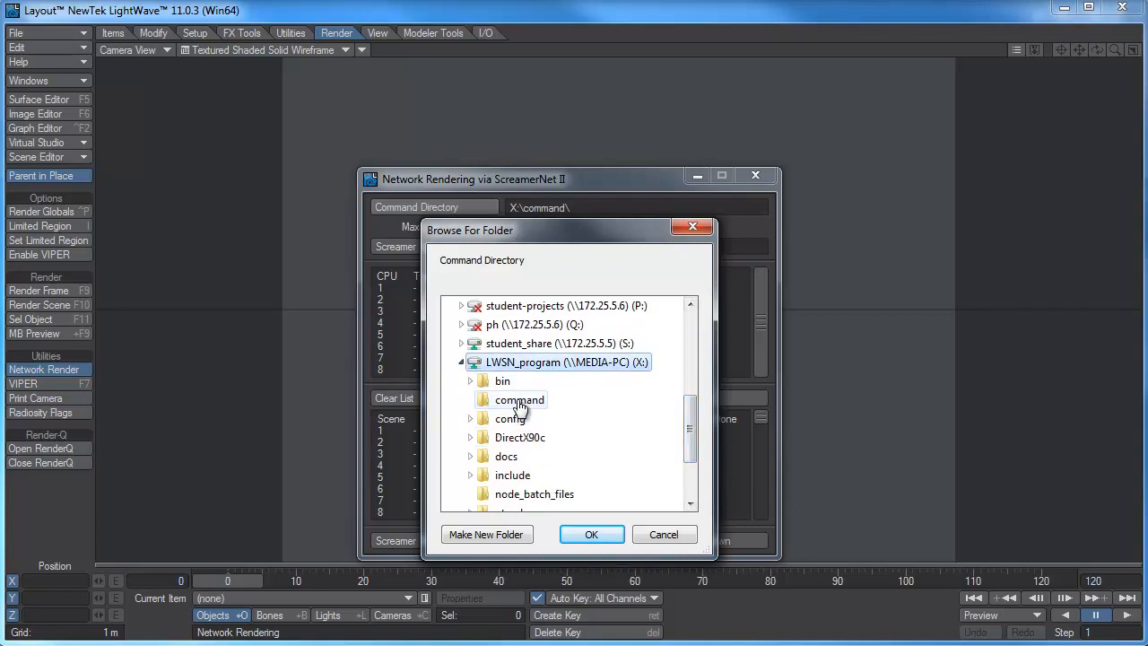
{"action": "left_click", "coordinate": [592, 534]}
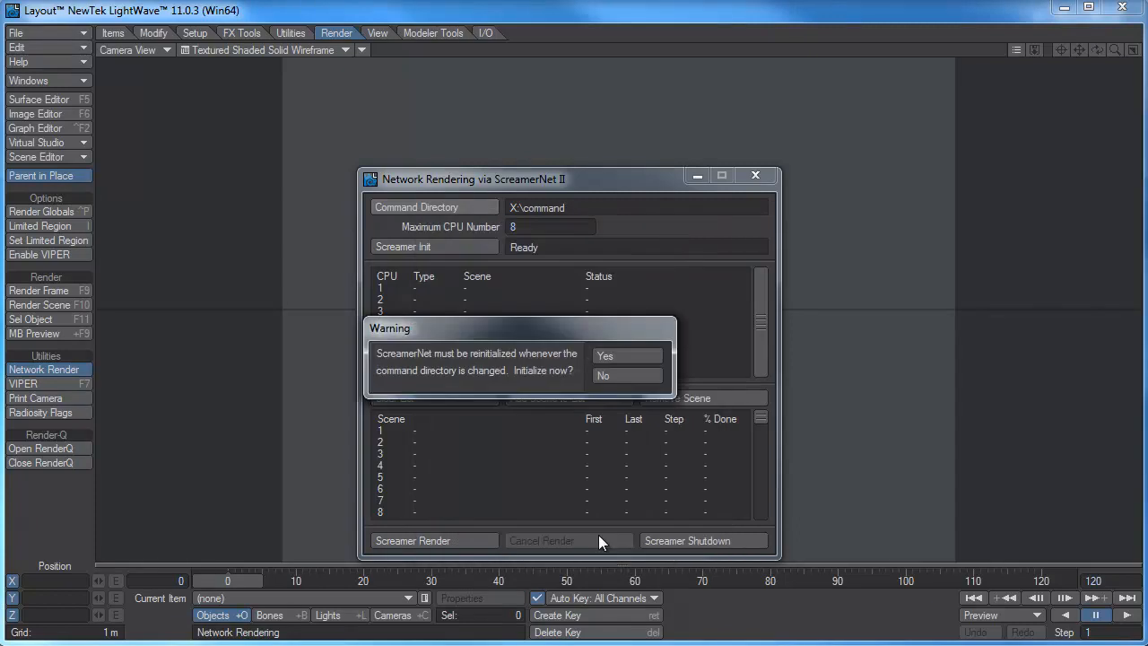
{"action": "mouse_move", "coordinate": [633, 373]}
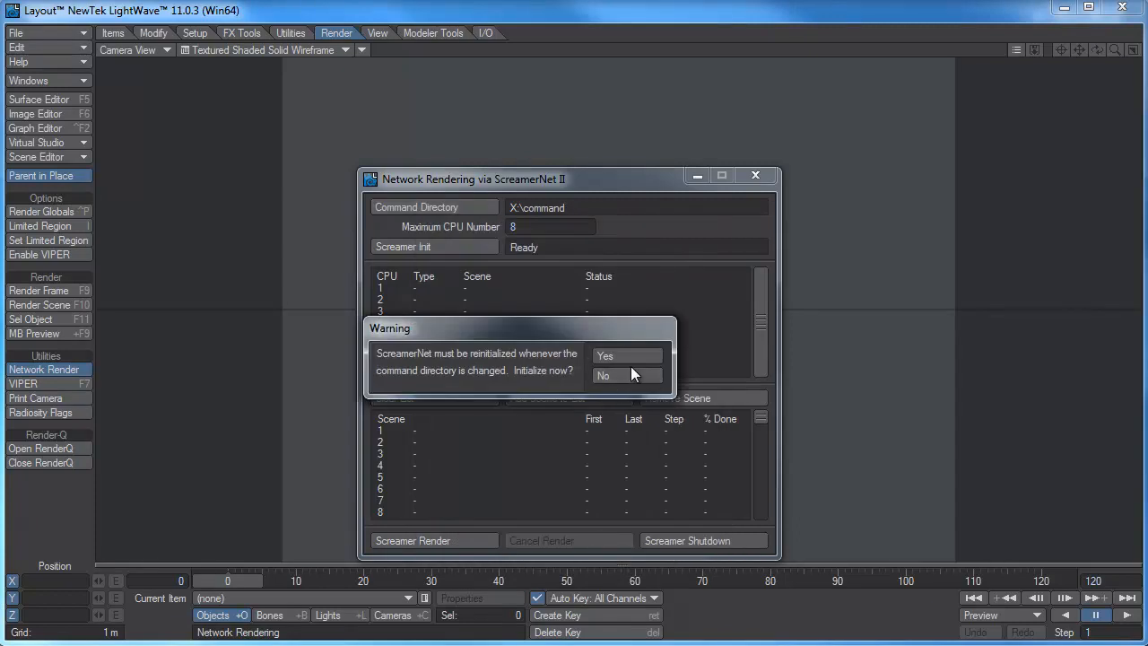
Step: Reinitialise ScreamerNet, dismiss the no-CPUs notice, and close the network rendering panel
{"action": "left_click", "coordinate": [605, 356]}
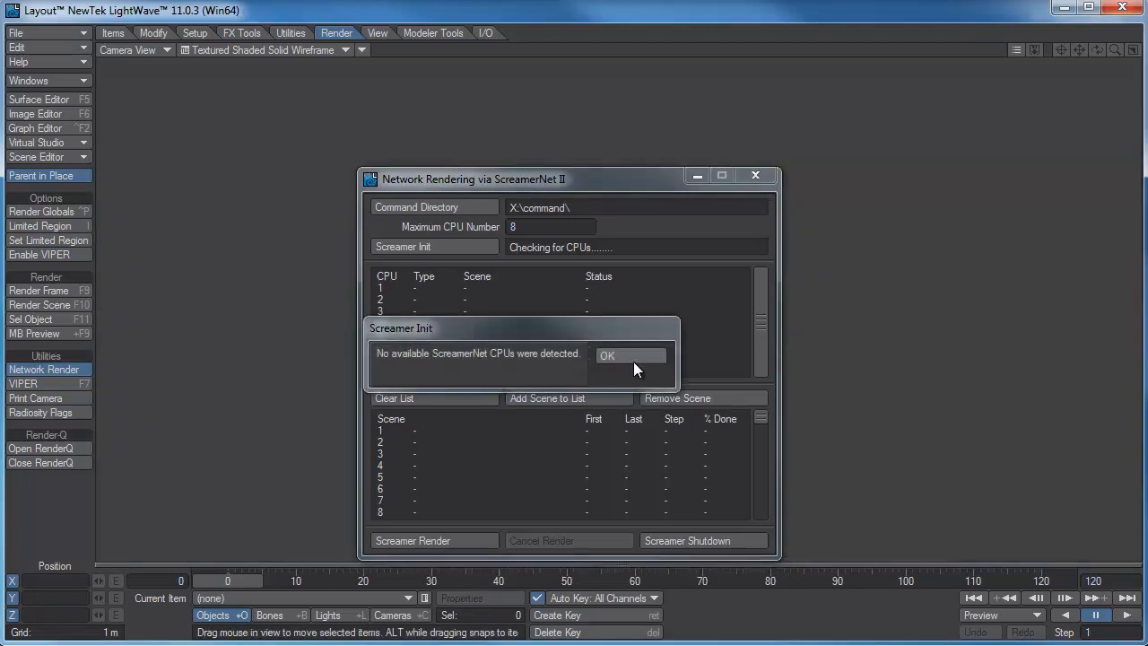
{"action": "left_click", "coordinate": [629, 356]}
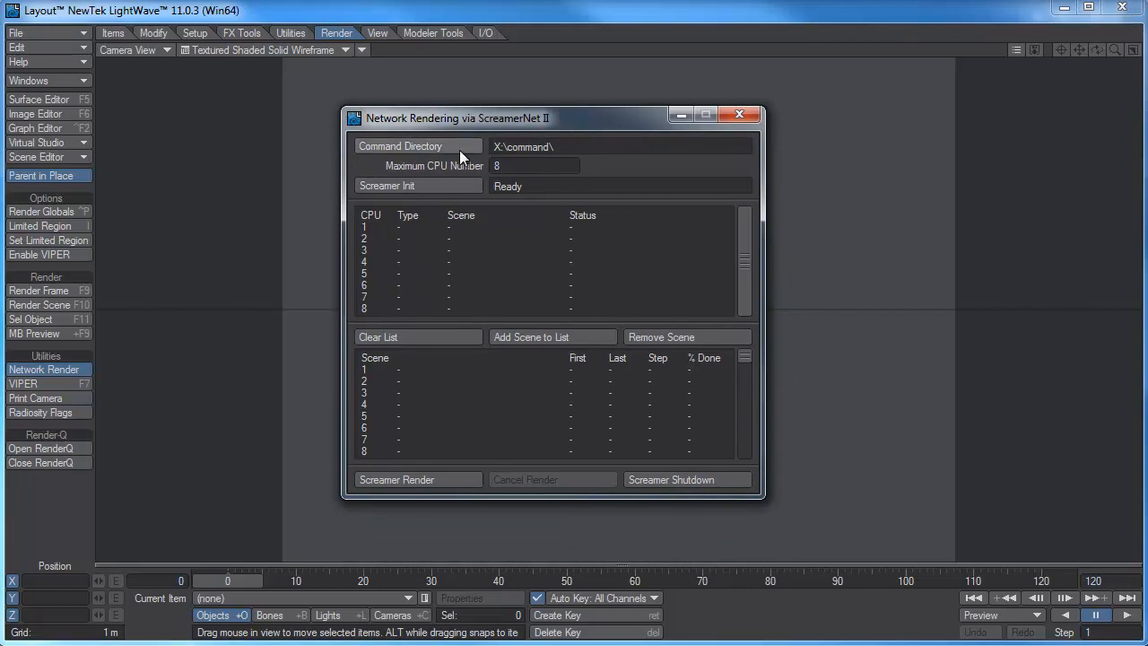
{"action": "mouse_move", "coordinate": [529, 151]}
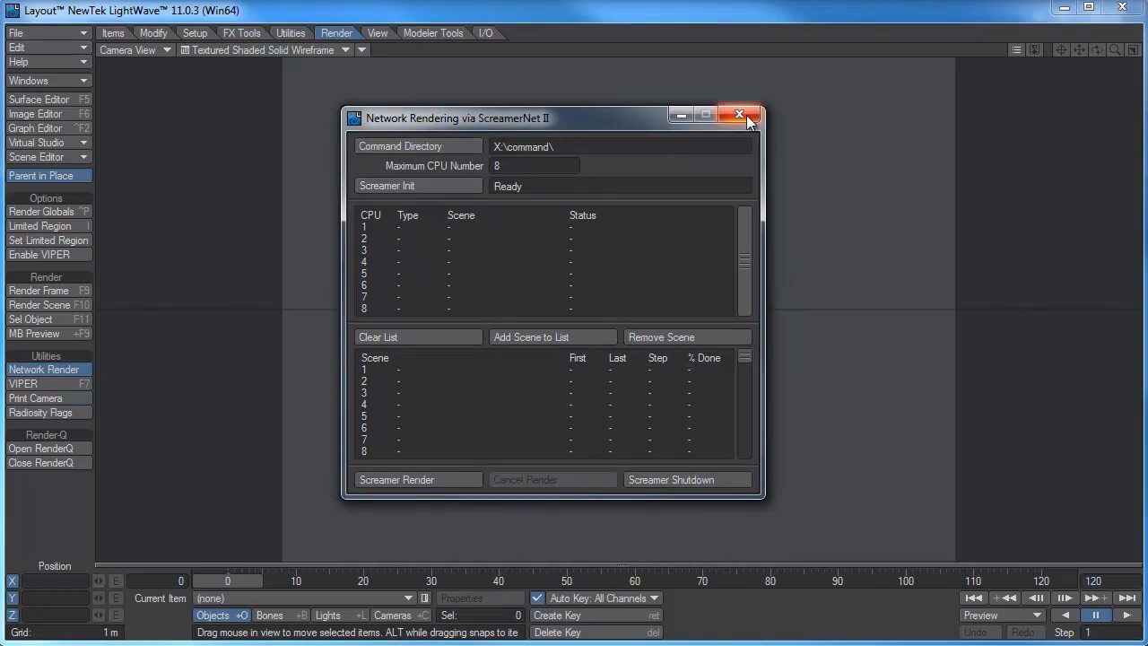
{"action": "mouse_move", "coordinate": [739, 115]}
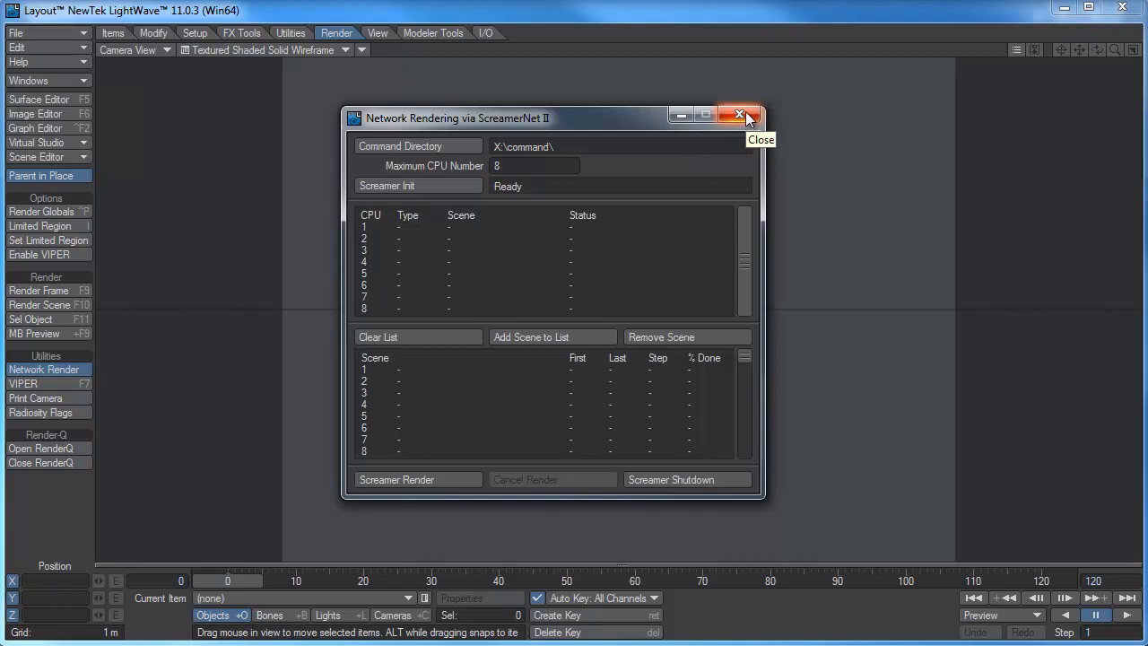
{"action": "left_click", "coordinate": [739, 115]}
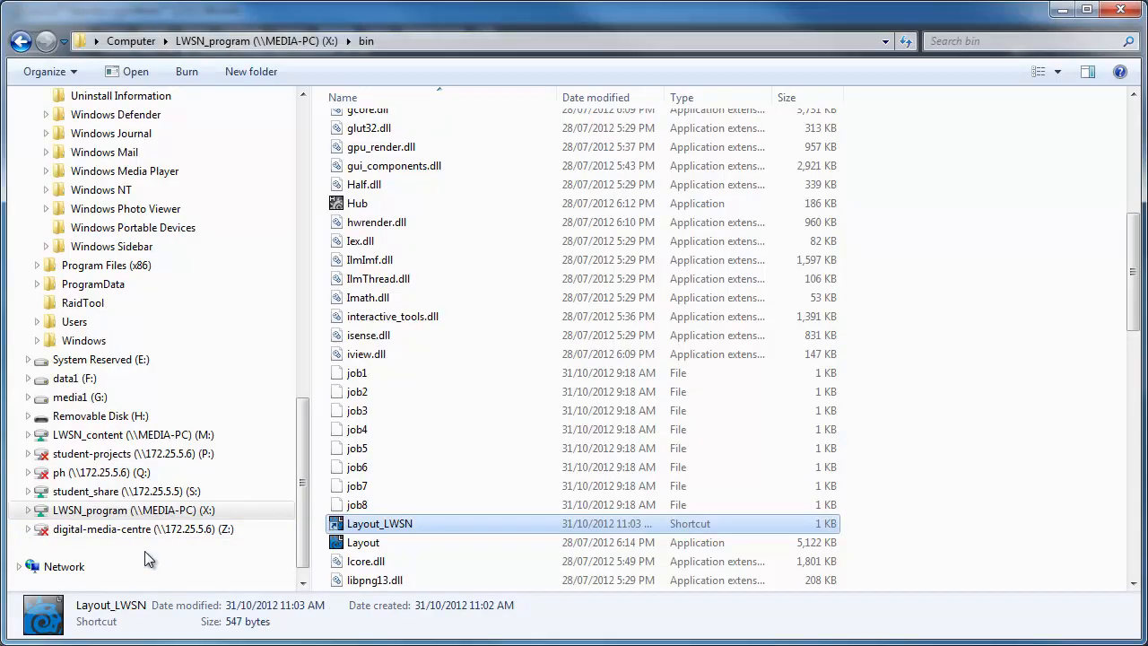
Step: Browse the LWSN_content drive M: to the hma_2012\3D\scenes folder
{"action": "left_click", "coordinate": [132, 434]}
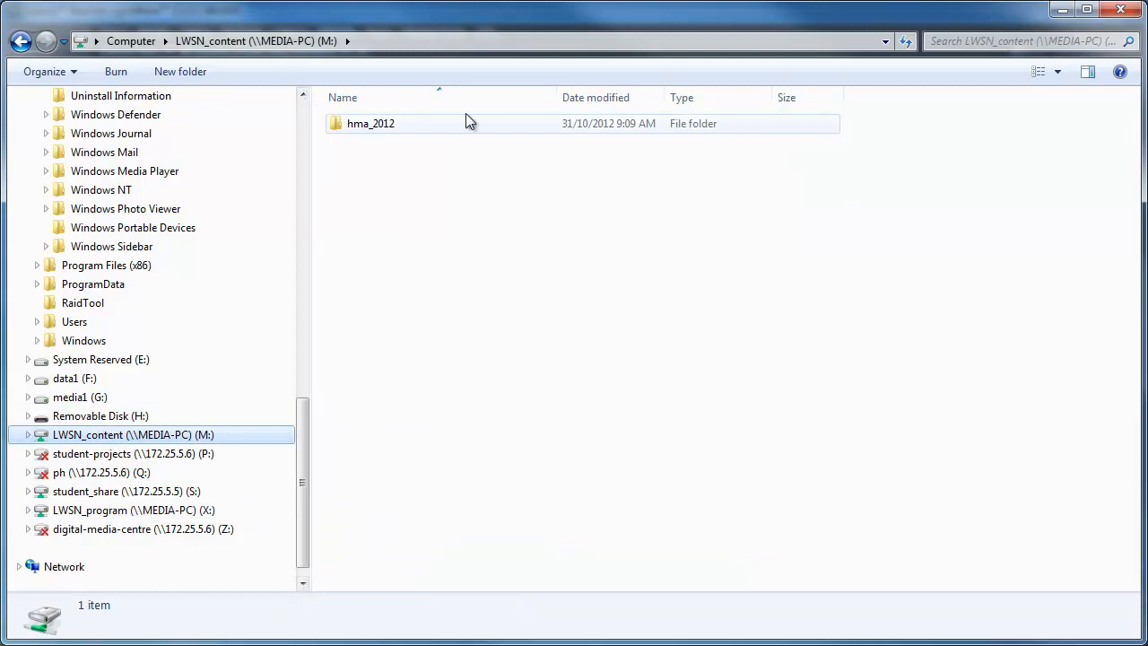
{"action": "mouse_move", "coordinate": [381, 126]}
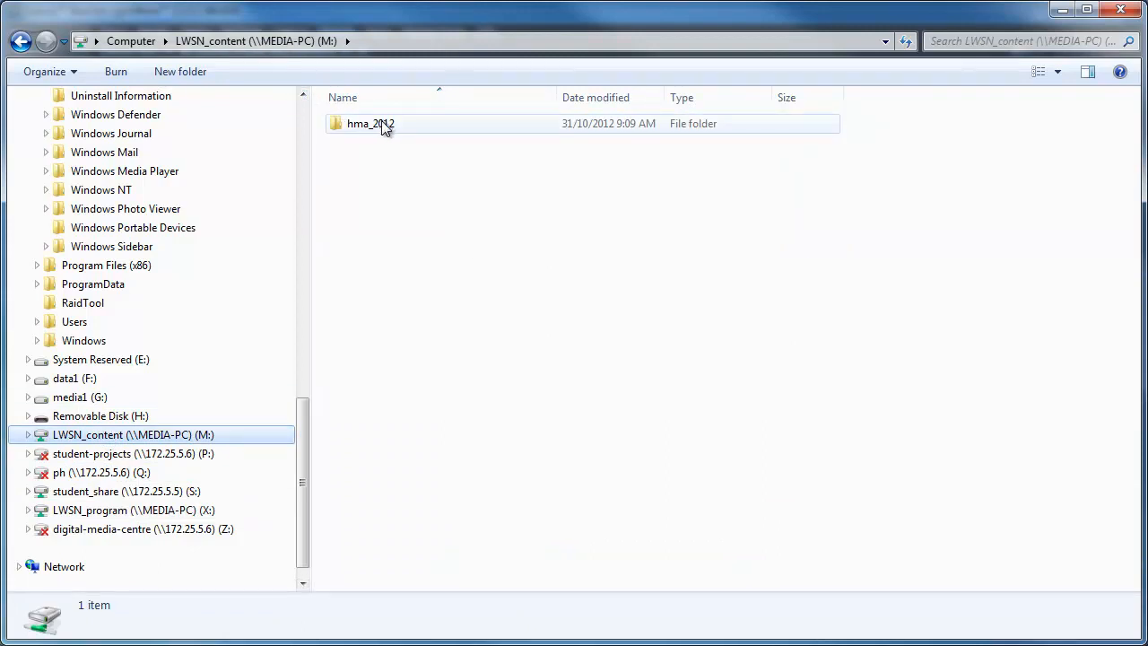
{"action": "double_click", "coordinate": [370, 123]}
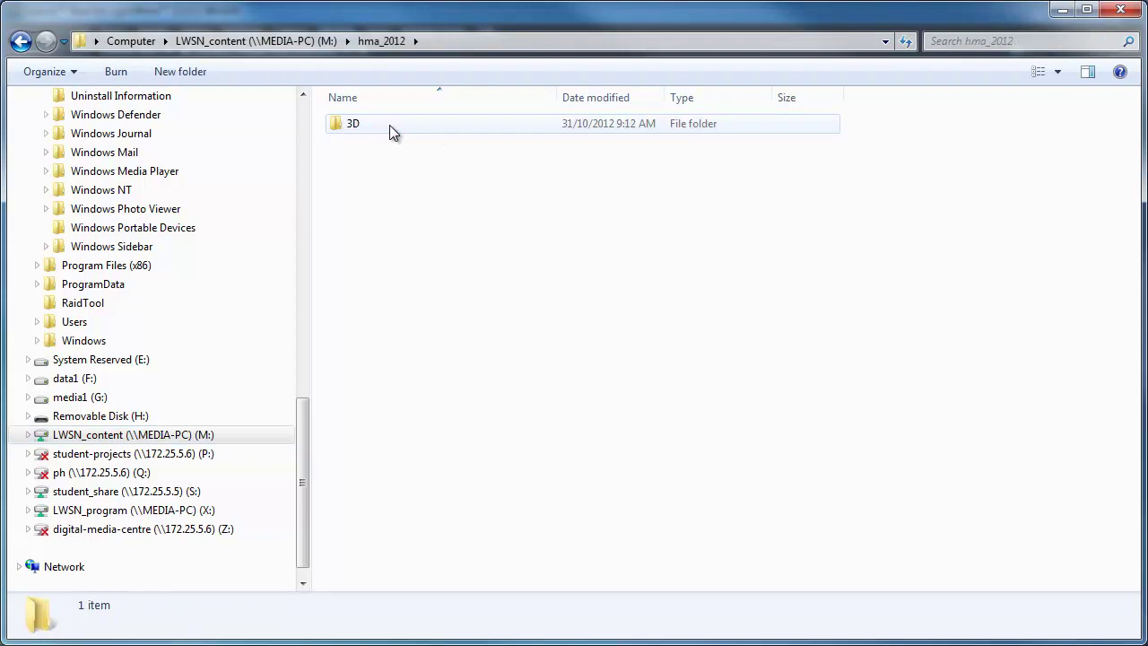
{"action": "double_click", "coordinate": [353, 123]}
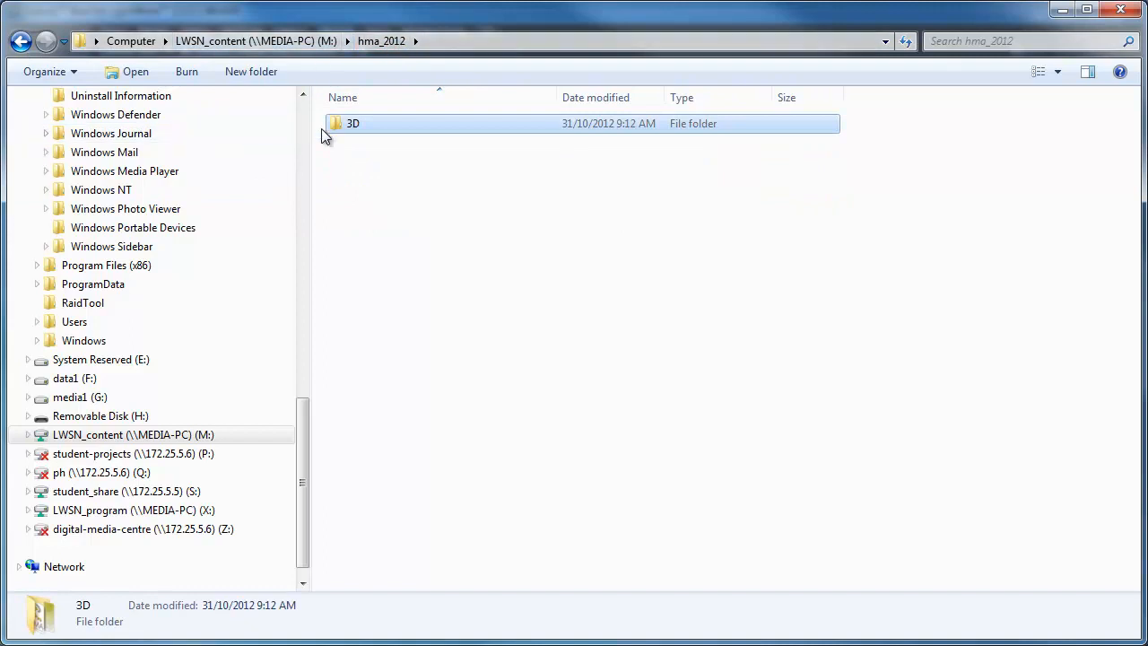
{"action": "double_click", "coordinate": [352, 123]}
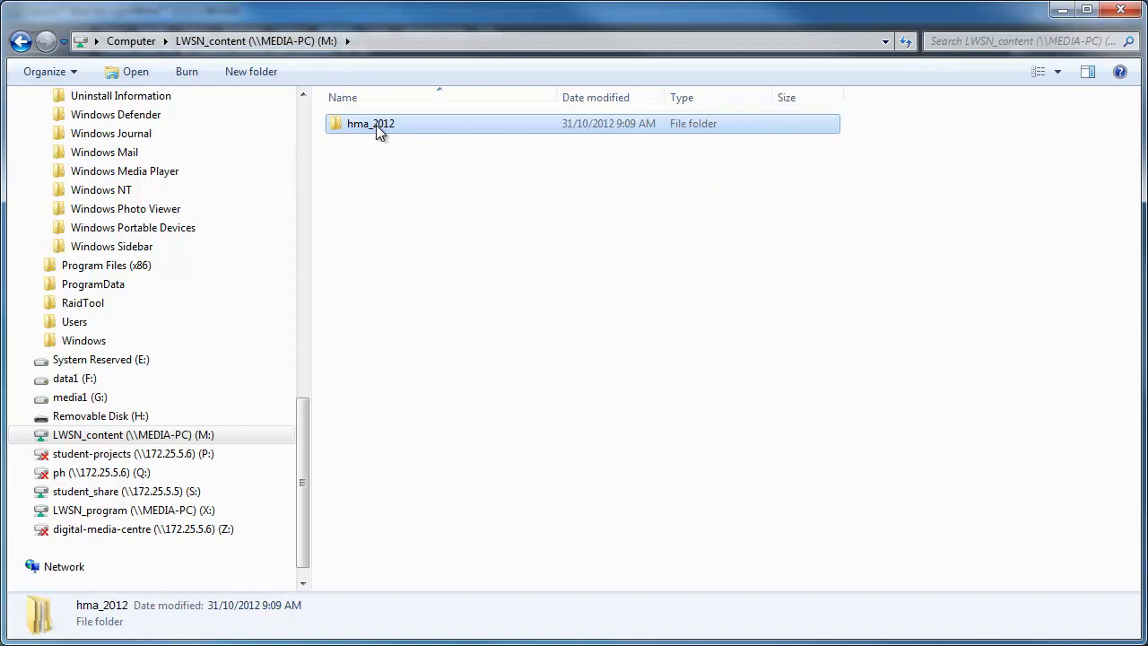
{"action": "mouse_move", "coordinate": [391, 130]}
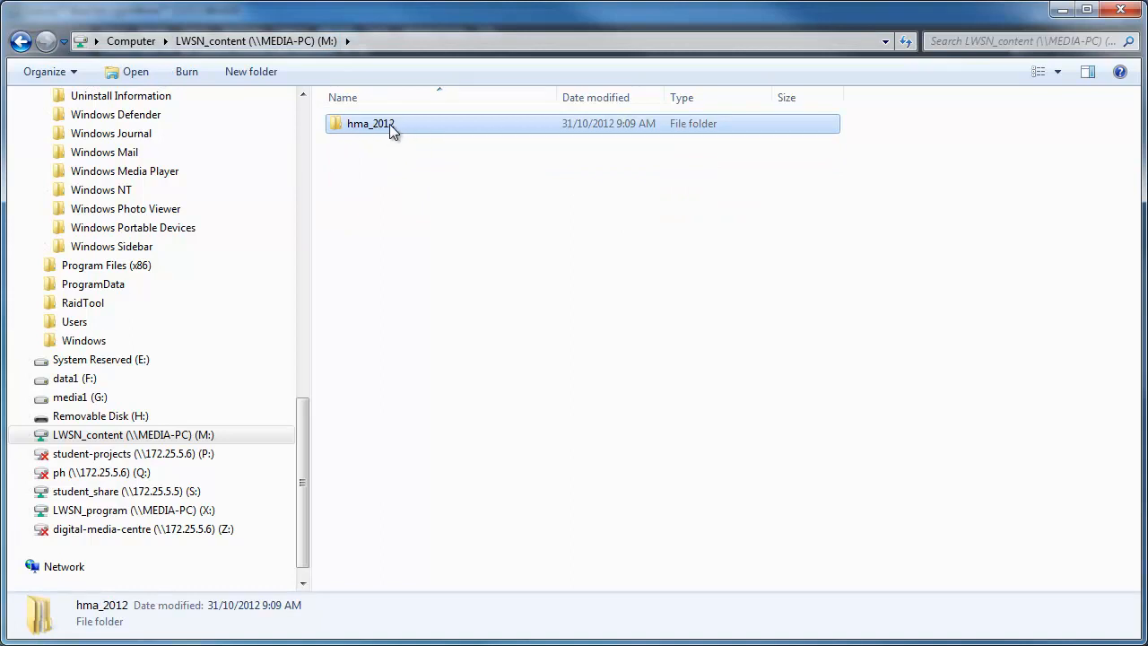
{"action": "mouse_move", "coordinate": [385, 131]}
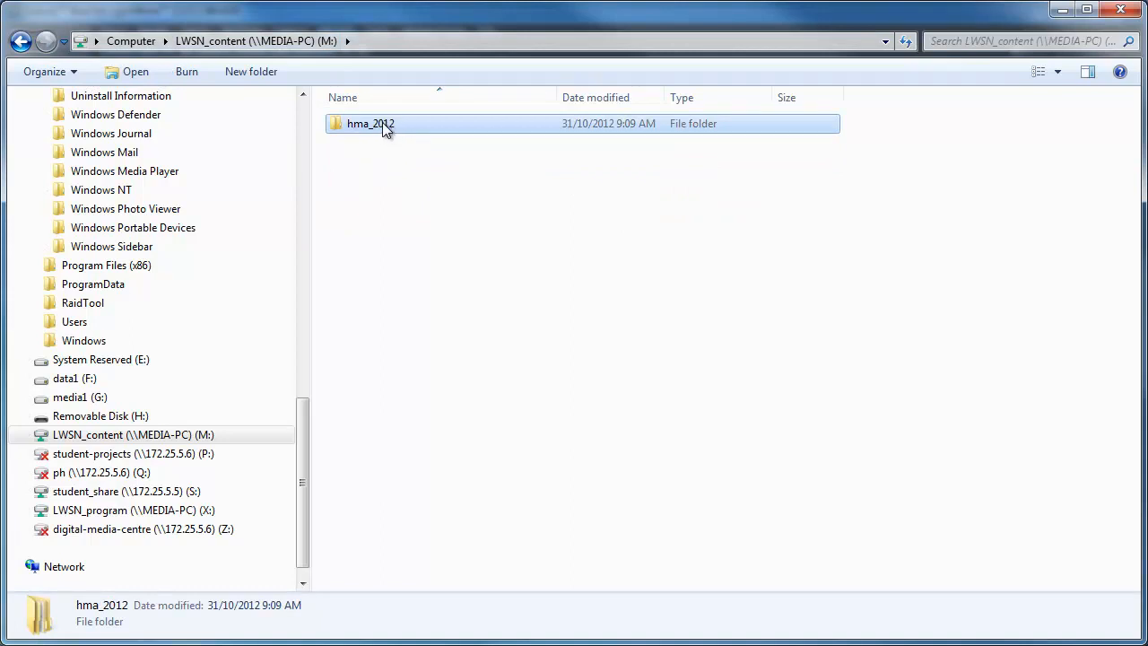
{"action": "double_click", "coordinate": [371, 123]}
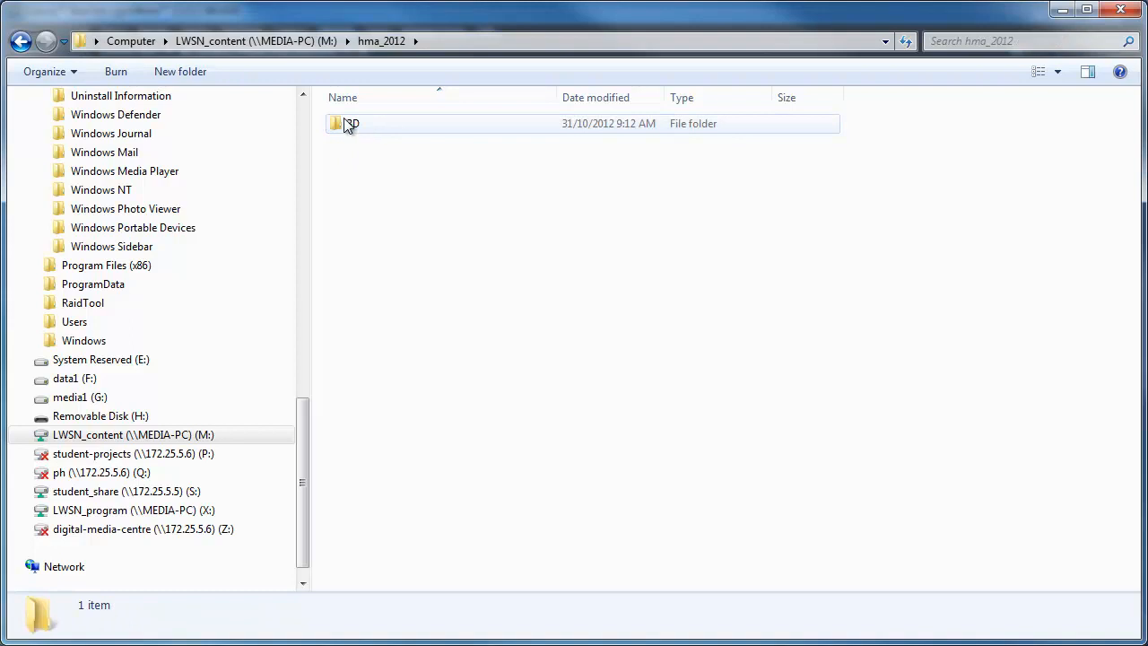
{"action": "double_click", "coordinate": [351, 123]}
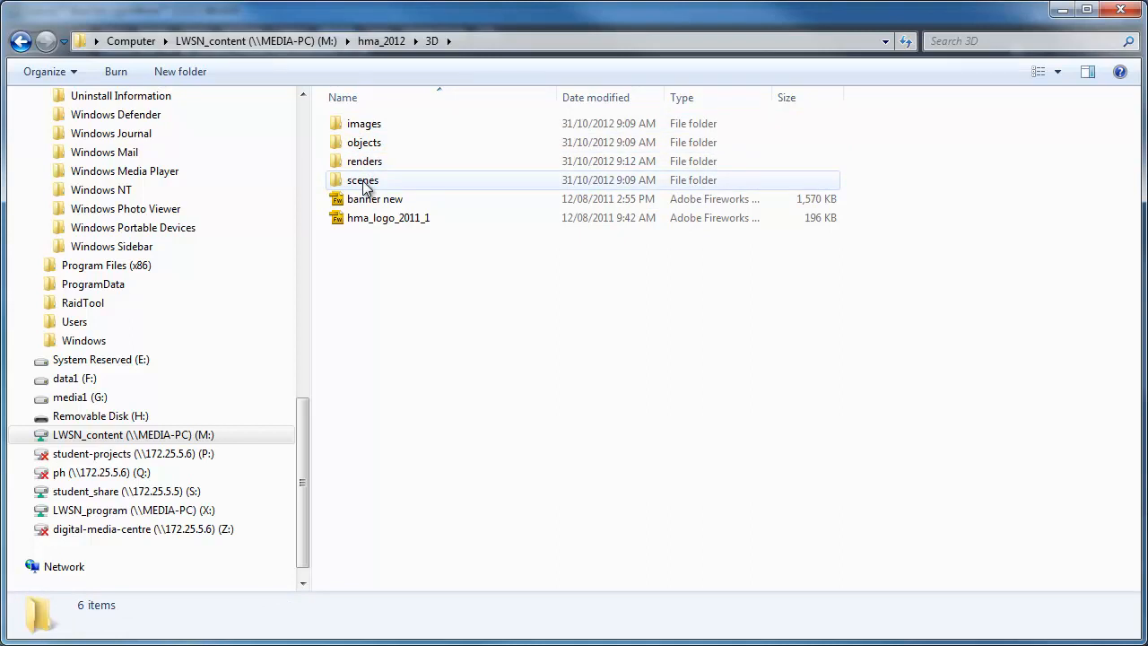
{"action": "left_click", "coordinate": [365, 123]}
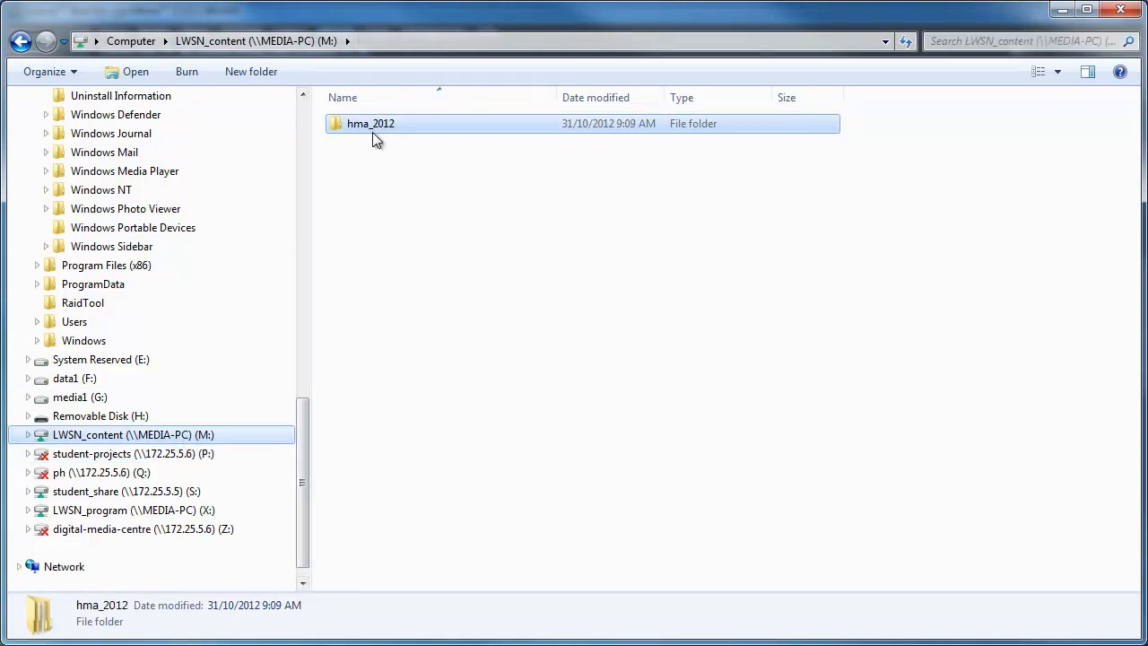
{"action": "double_click", "coordinate": [370, 122]}
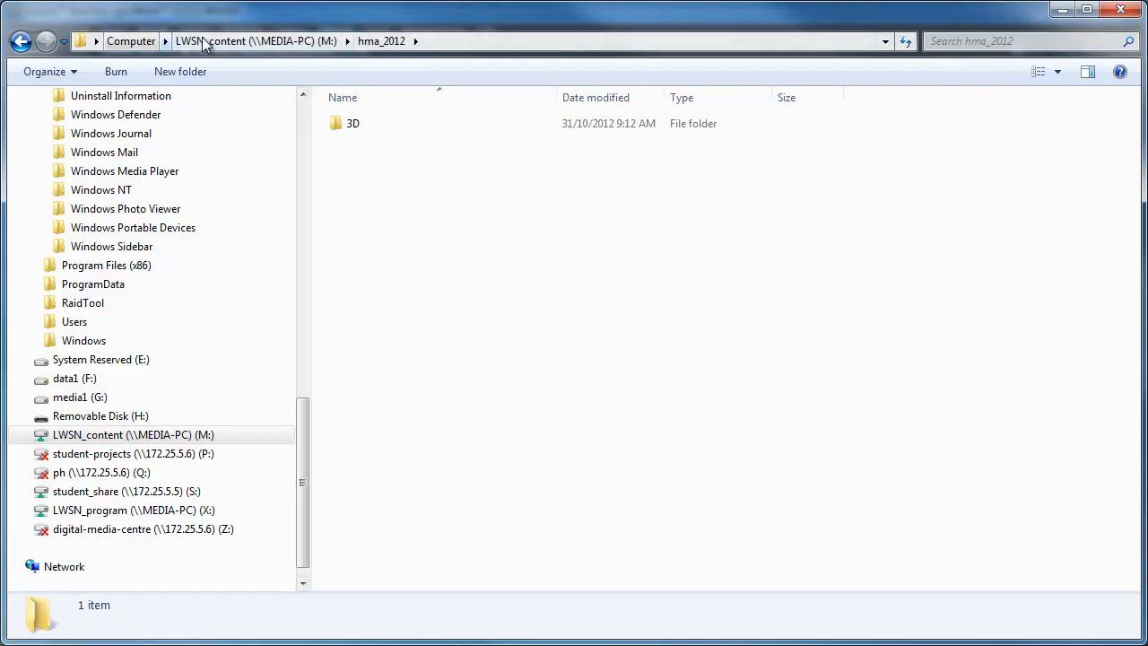
{"action": "left_click", "coordinate": [353, 123]}
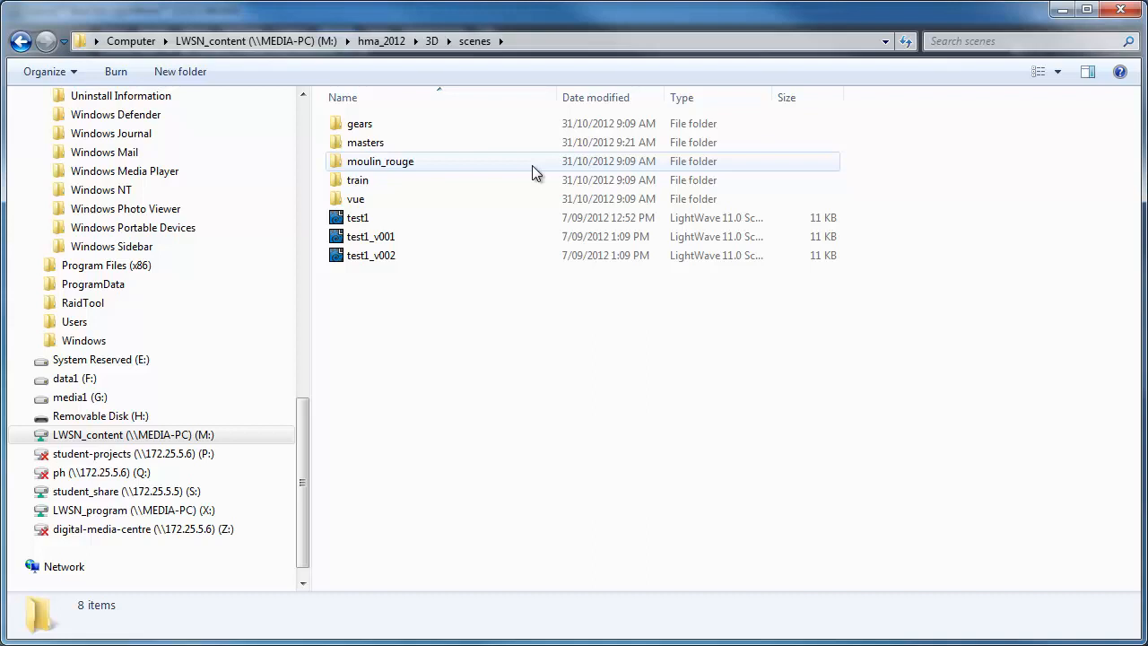
Step: Open hma_2011_gears_train_moulin_no_gears_v026.lws from the masters folder in Layout
{"action": "double_click", "coordinate": [365, 142]}
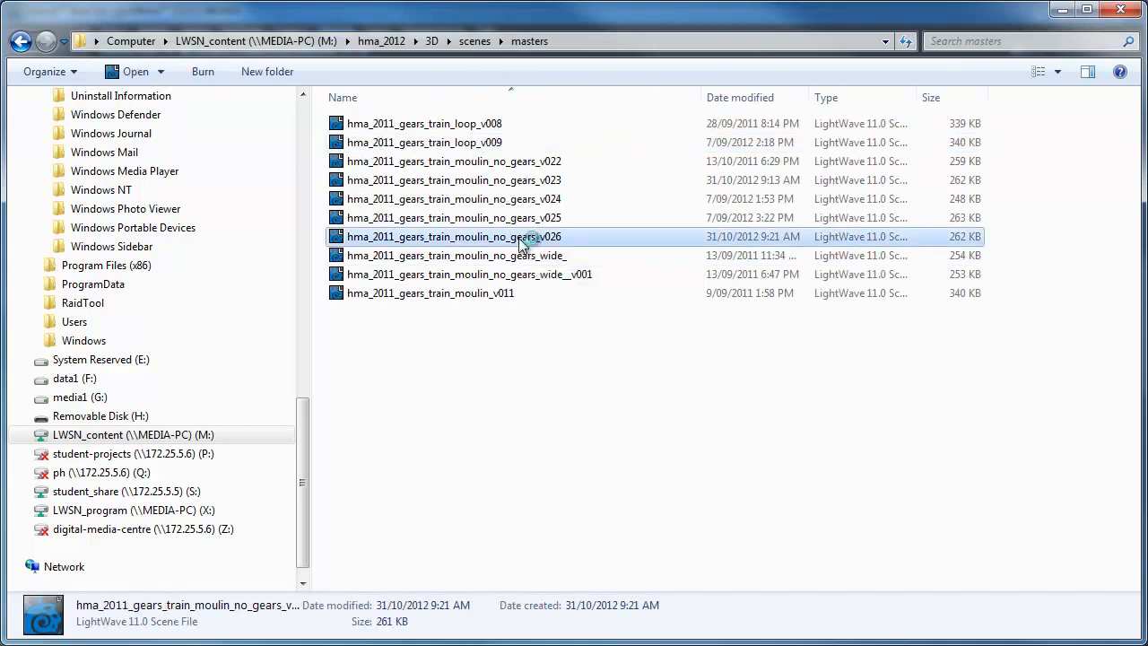
{"action": "double_click", "coordinate": [454, 236]}
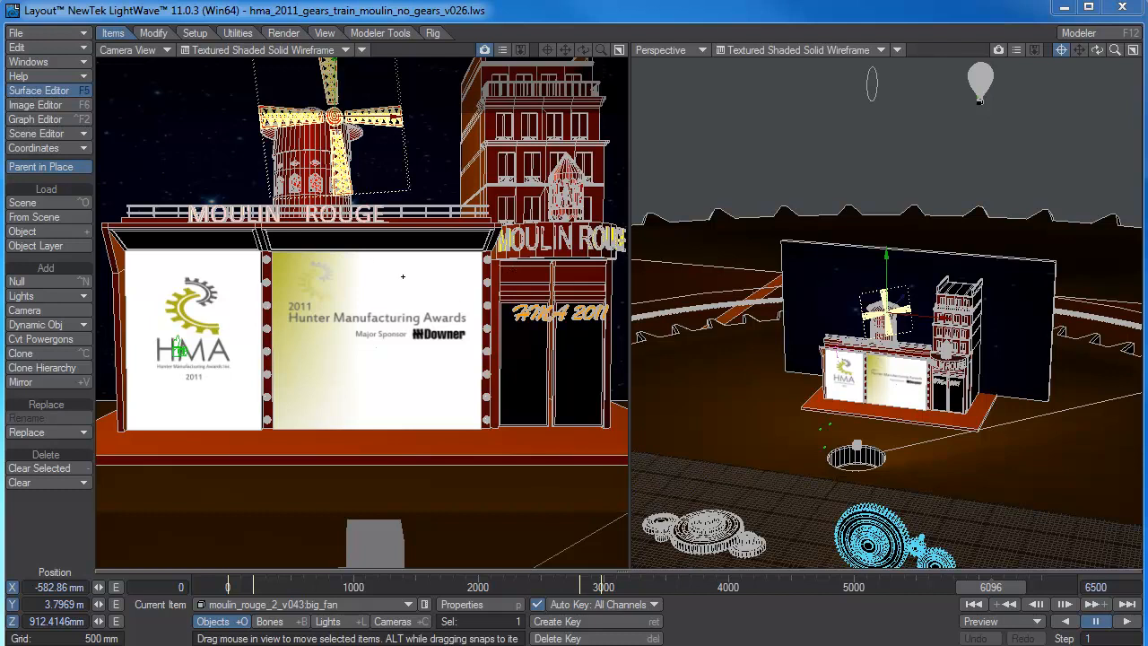
{"action": "mouse_move", "coordinate": [105, 201]}
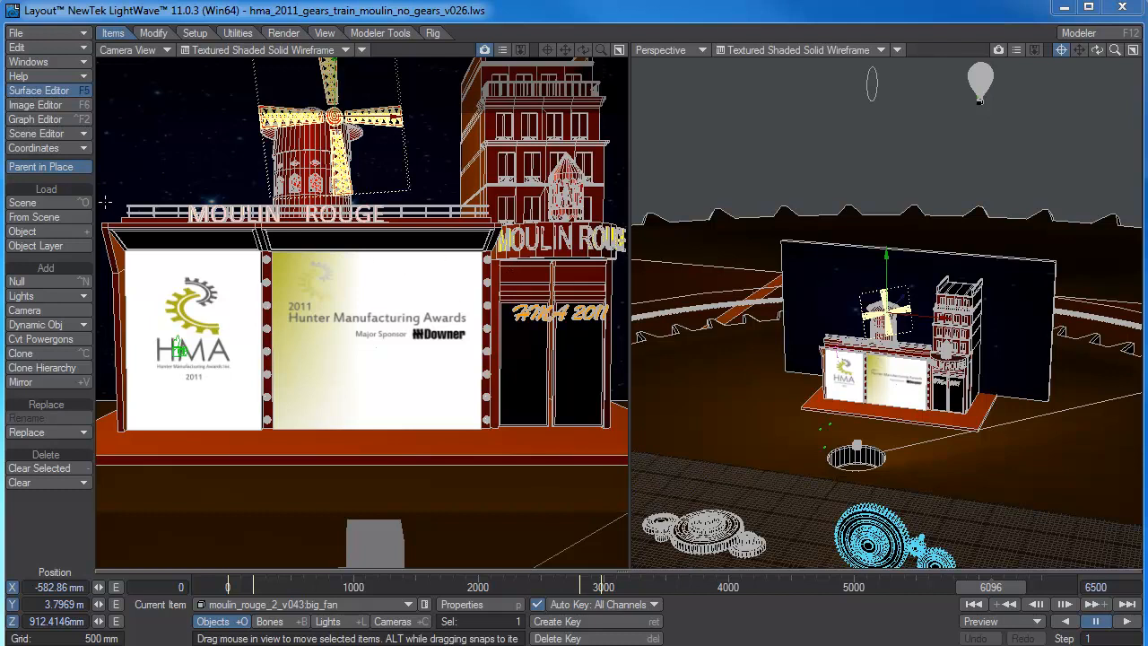
{"action": "mouse_move", "coordinate": [36, 245]}
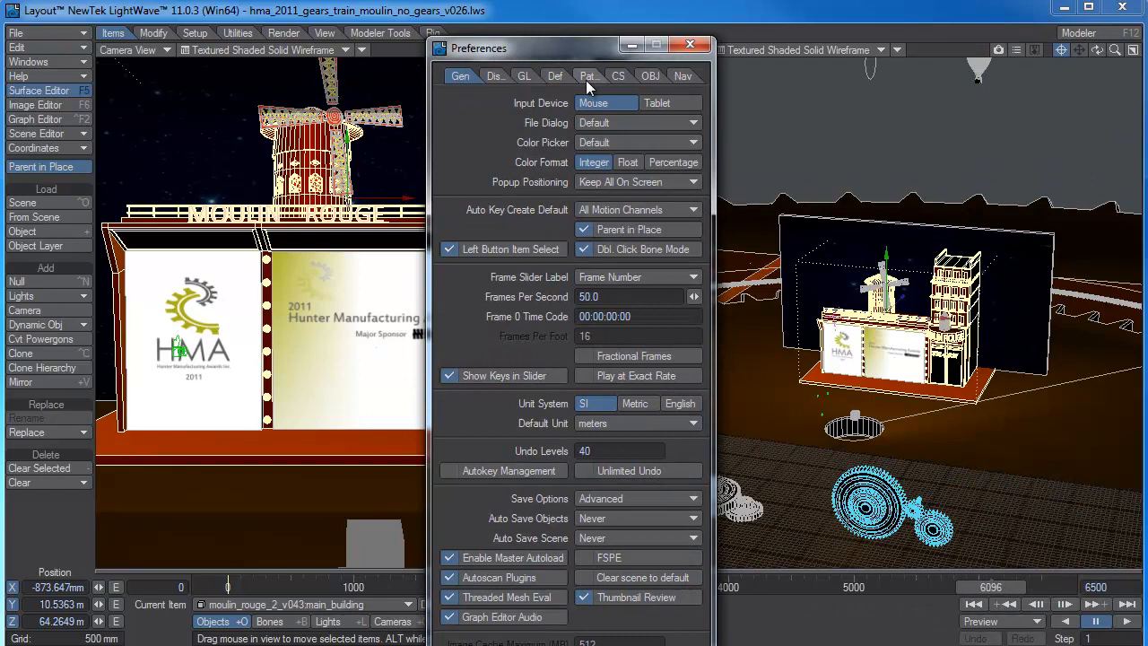
Step: Set the content directory to M:\hma_2012\3D in Paths preferences and close Preferences
{"action": "left_click", "coordinate": [586, 76]}
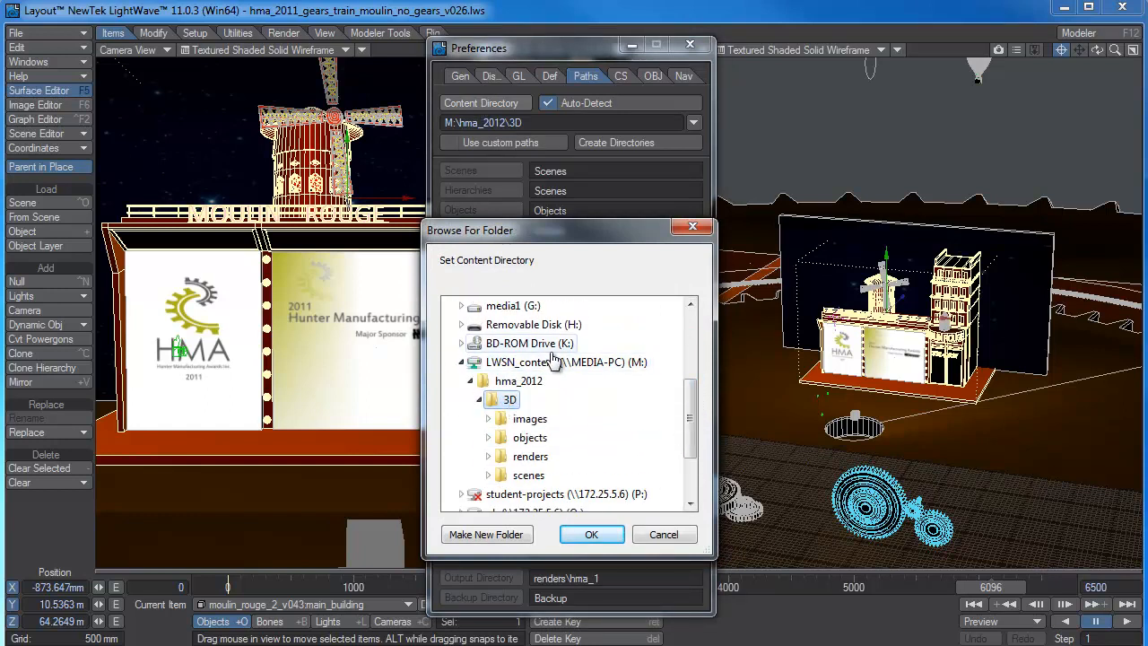
{"action": "mouse_move", "coordinate": [557, 361]}
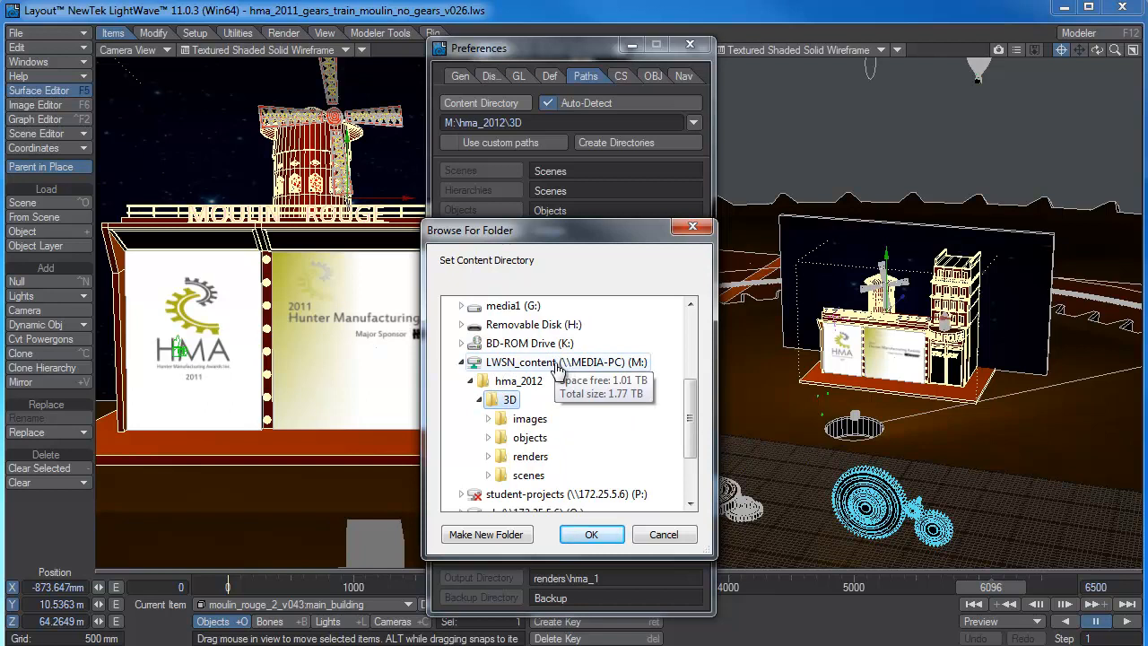
{"action": "mouse_move", "coordinate": [511, 385]}
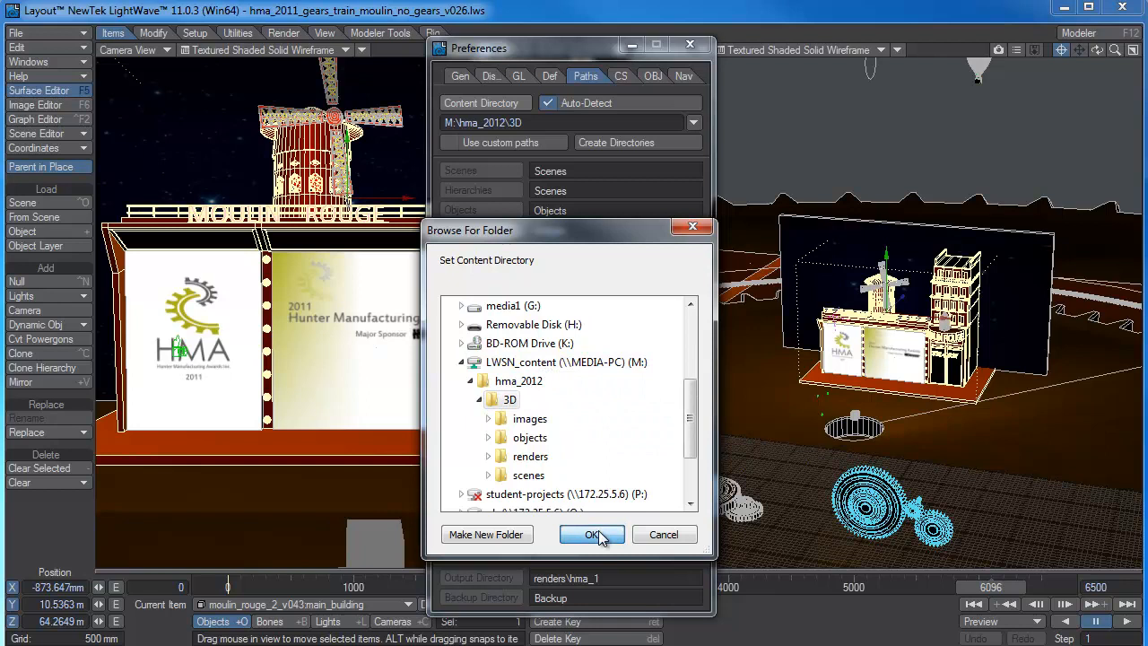
{"action": "left_click", "coordinate": [592, 533]}
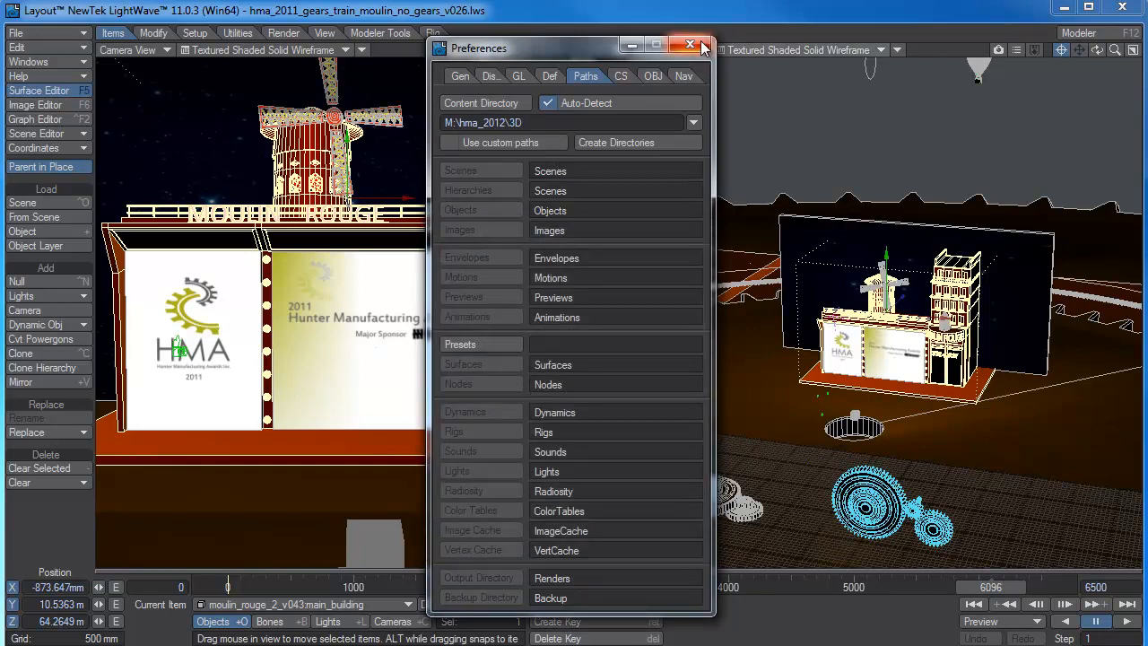
{"action": "mouse_move", "coordinate": [690, 45]}
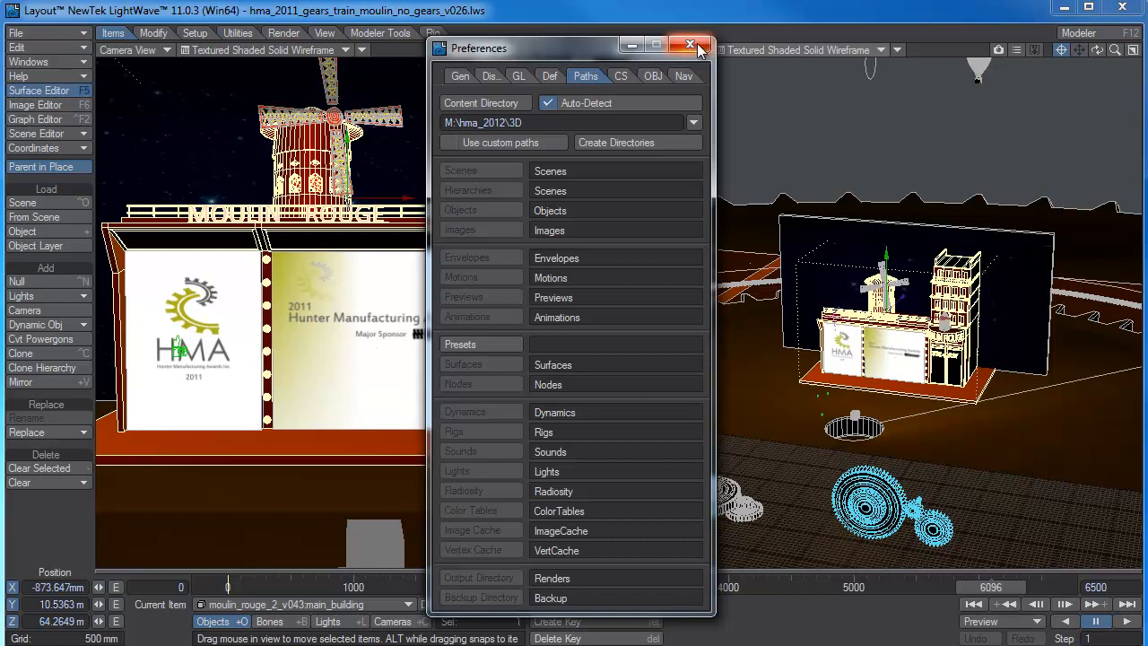
{"action": "mouse_move", "coordinate": [593, 106]}
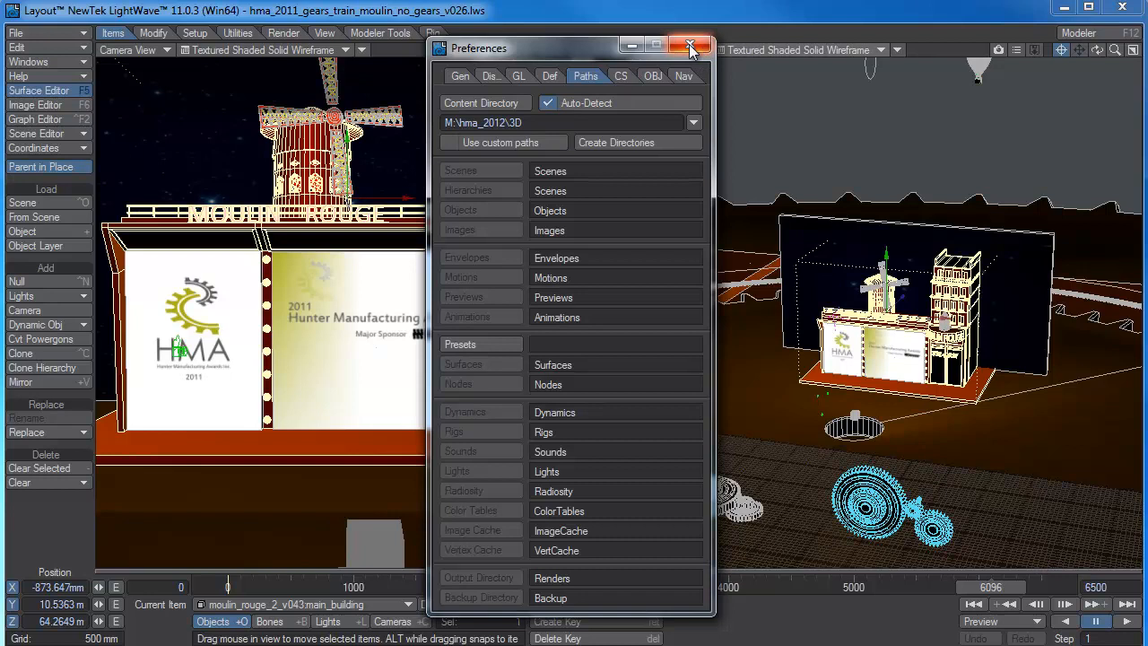
{"action": "left_click", "coordinate": [690, 46]}
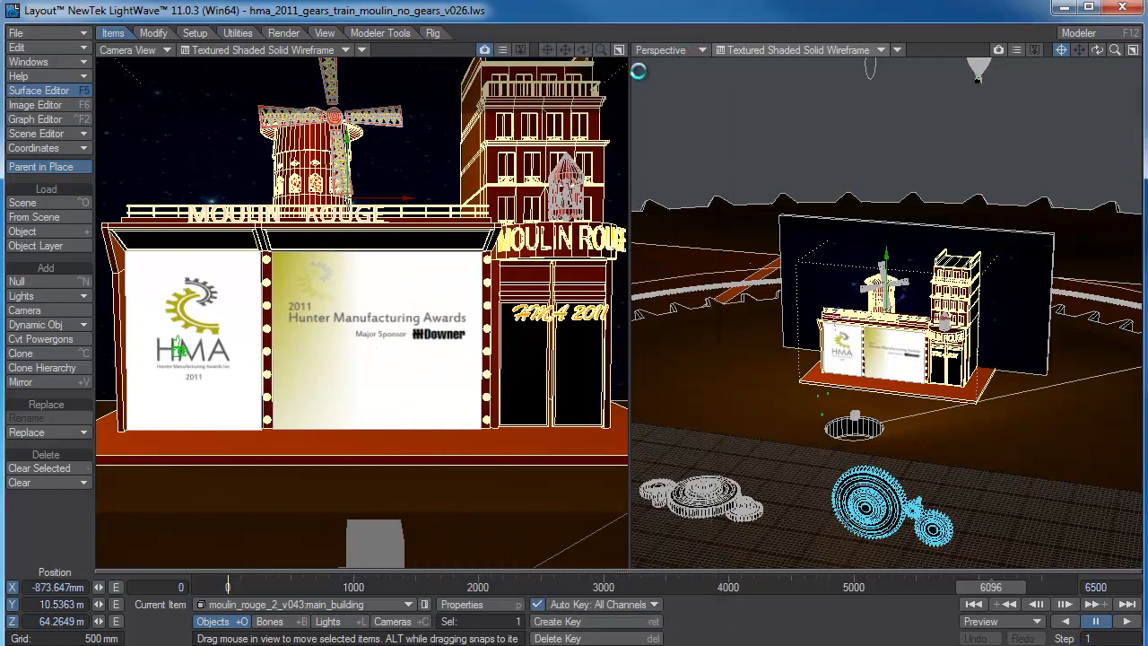
Step: Set Render Globals output to save RGB frames as LW_PNG24(.png)
{"action": "left_click", "coordinate": [283, 32]}
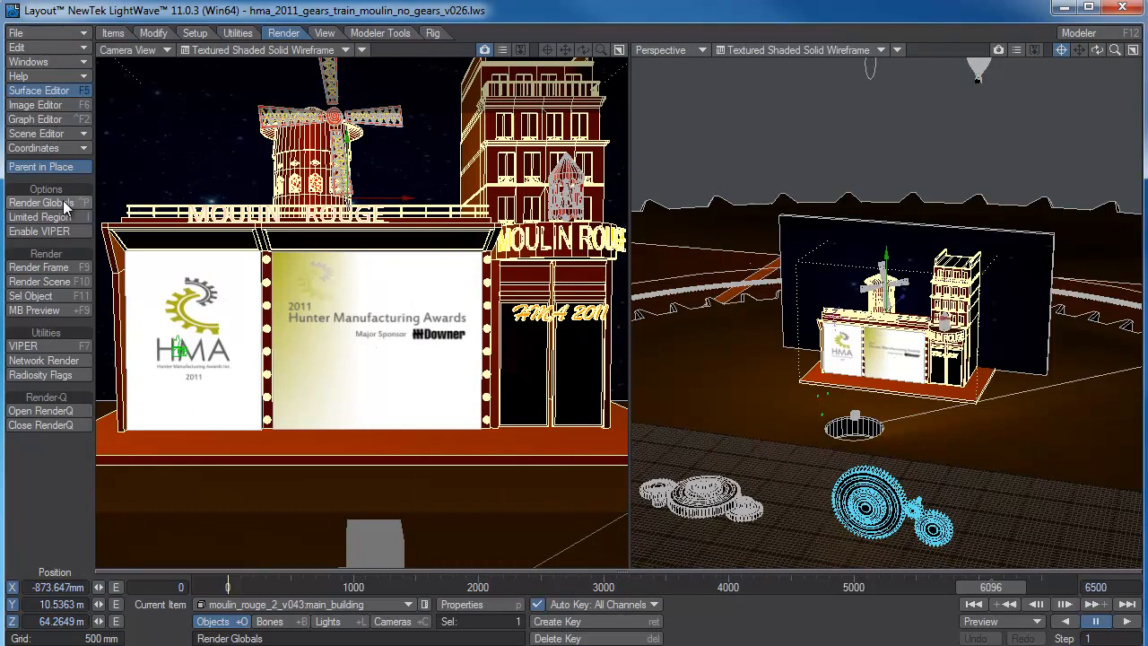
{"action": "left_click", "coordinate": [40, 202]}
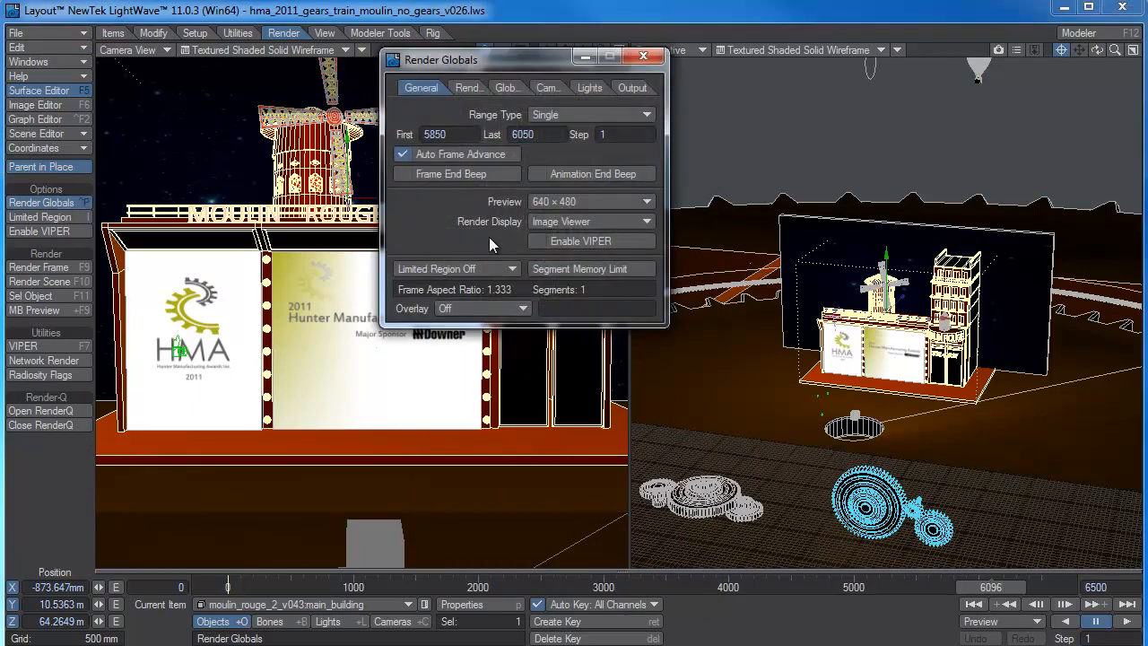
{"action": "left_click", "coordinate": [628, 87]}
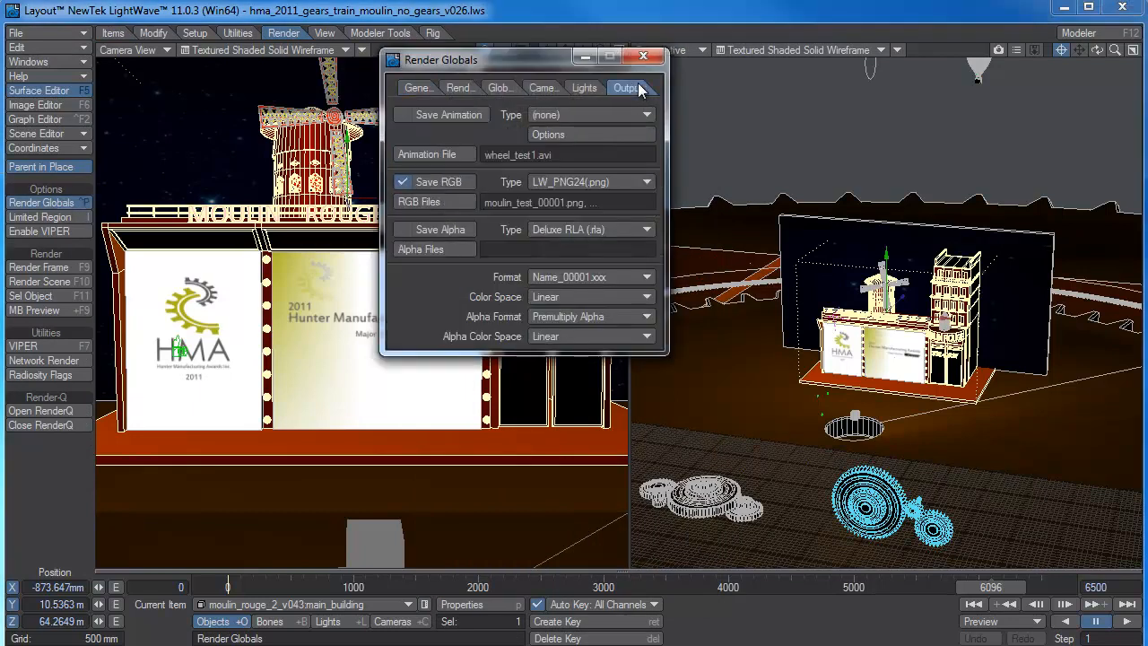
{"action": "left_click", "coordinate": [628, 87]}
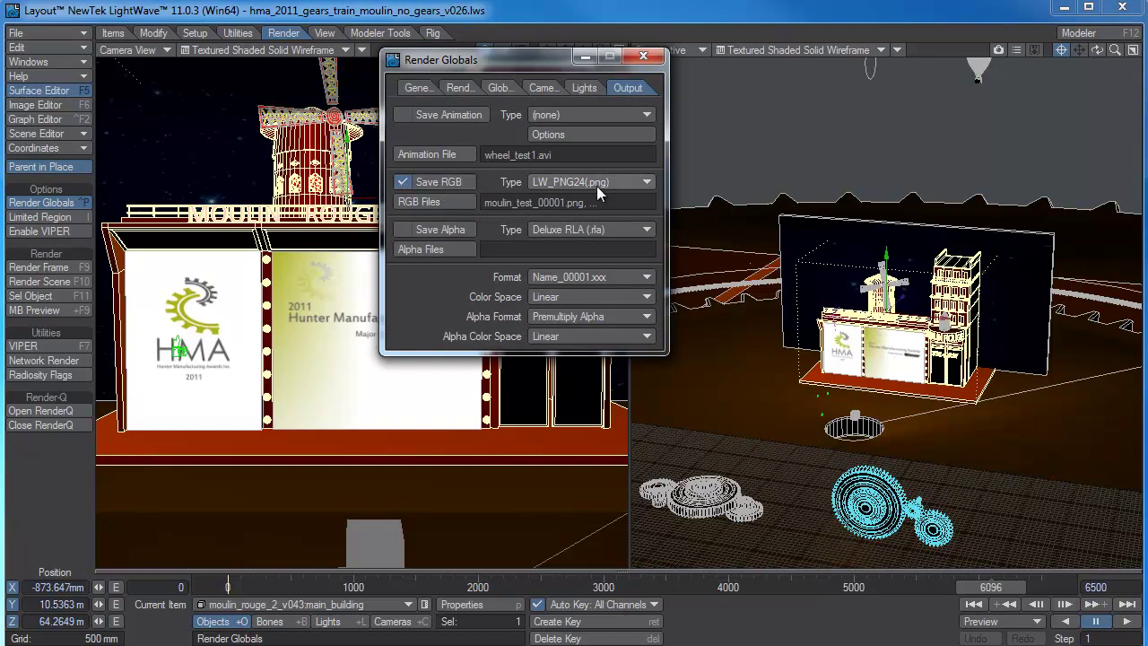
{"action": "mouse_move", "coordinate": [630, 184]}
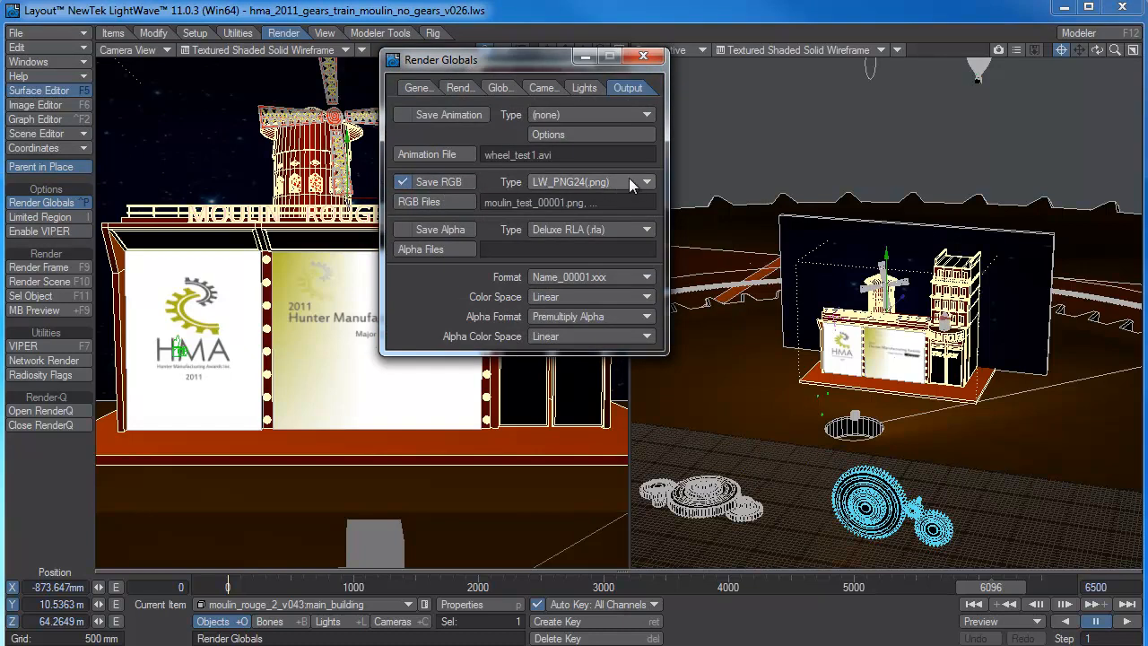
{"action": "left_click", "coordinate": [644, 182]}
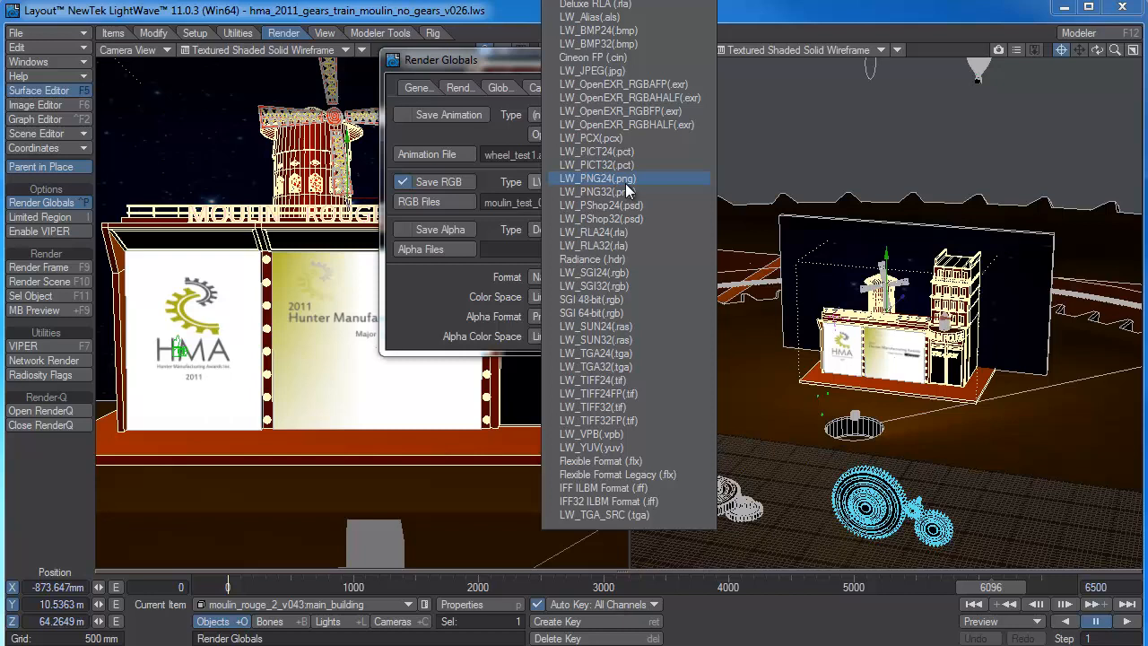
{"action": "left_click", "coordinate": [597, 178]}
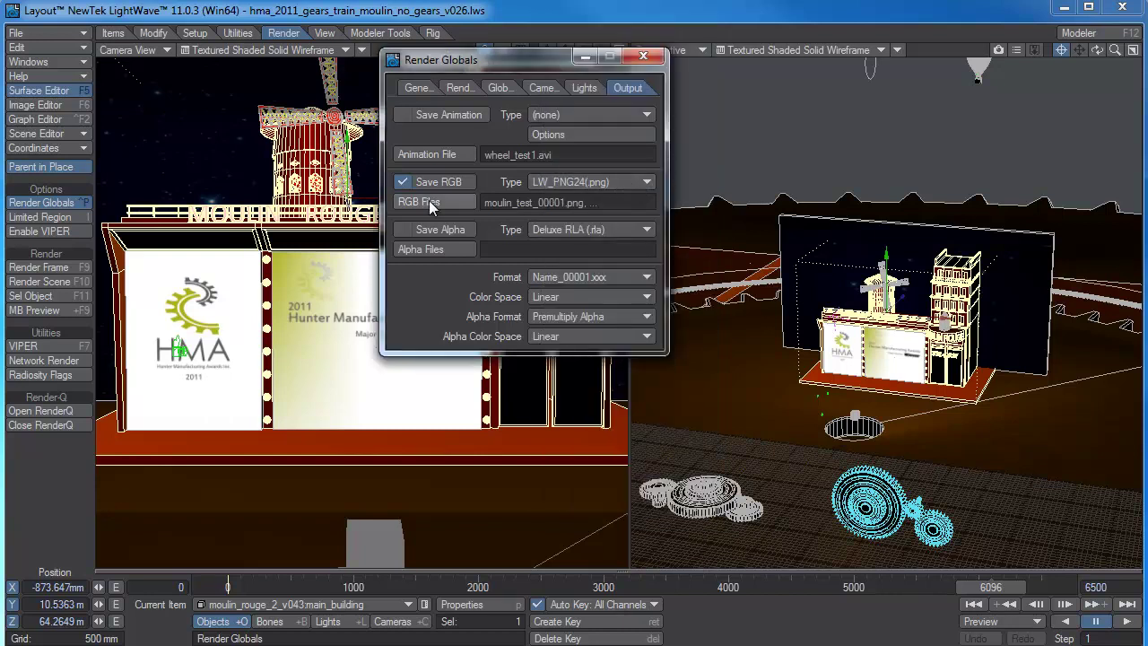
{"action": "left_click", "coordinate": [418, 202]}
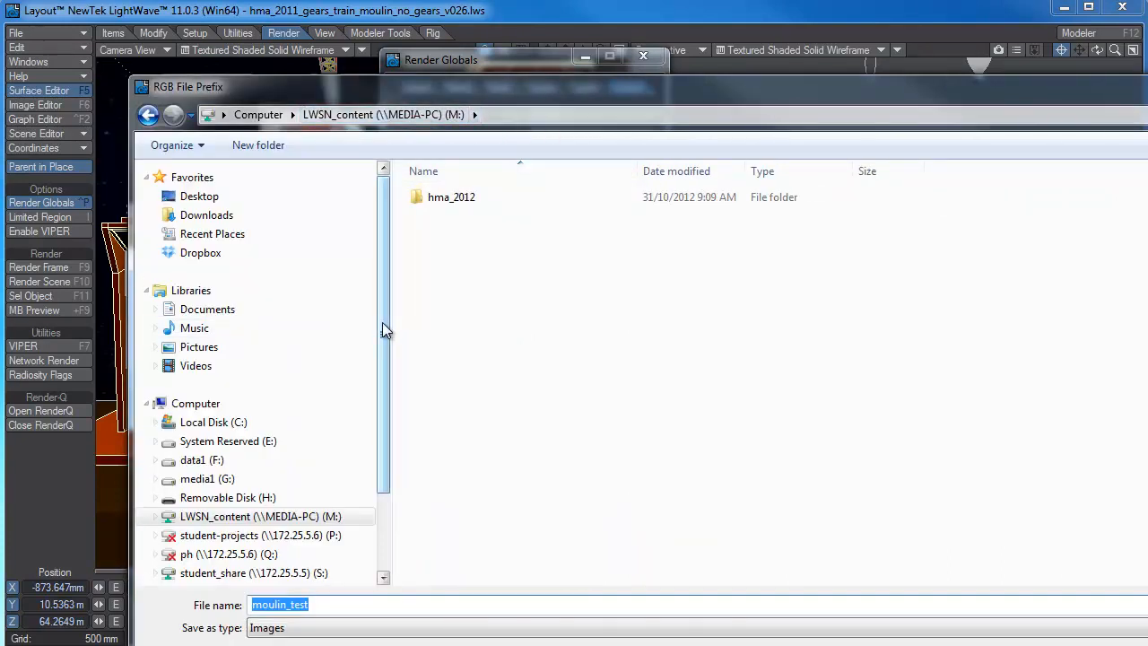
Step: Save RGB frames as moulin_test into M:\hma_2012\3D\renders\hma, then close Render Globals
{"action": "double_click", "coordinate": [451, 197]}
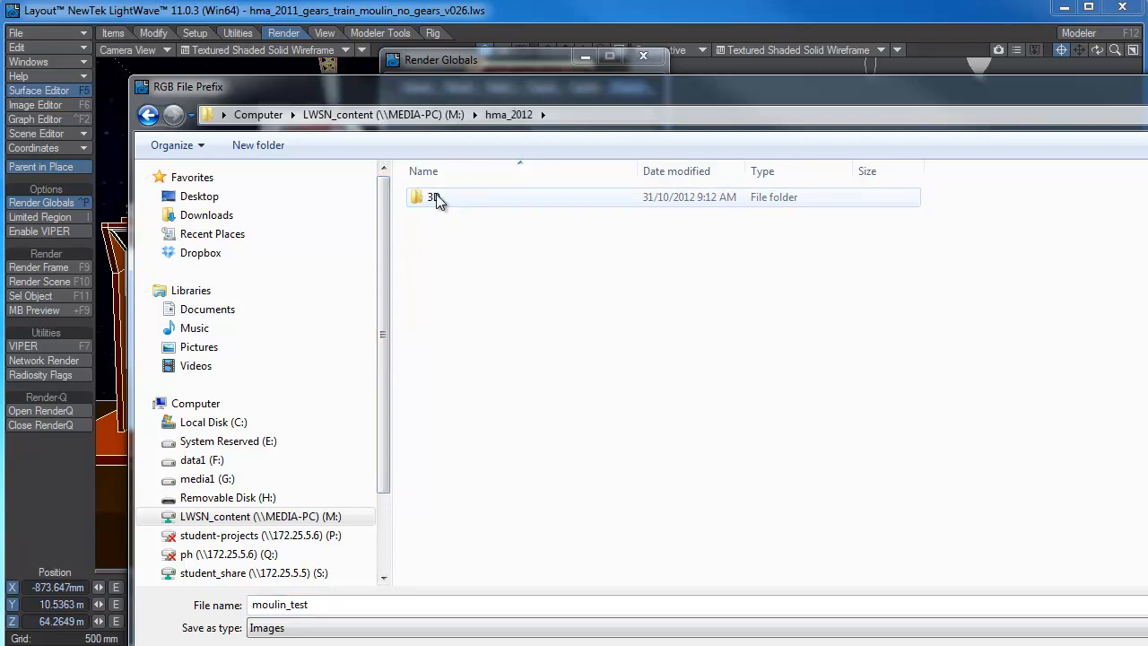
{"action": "double_click", "coordinate": [432, 197]}
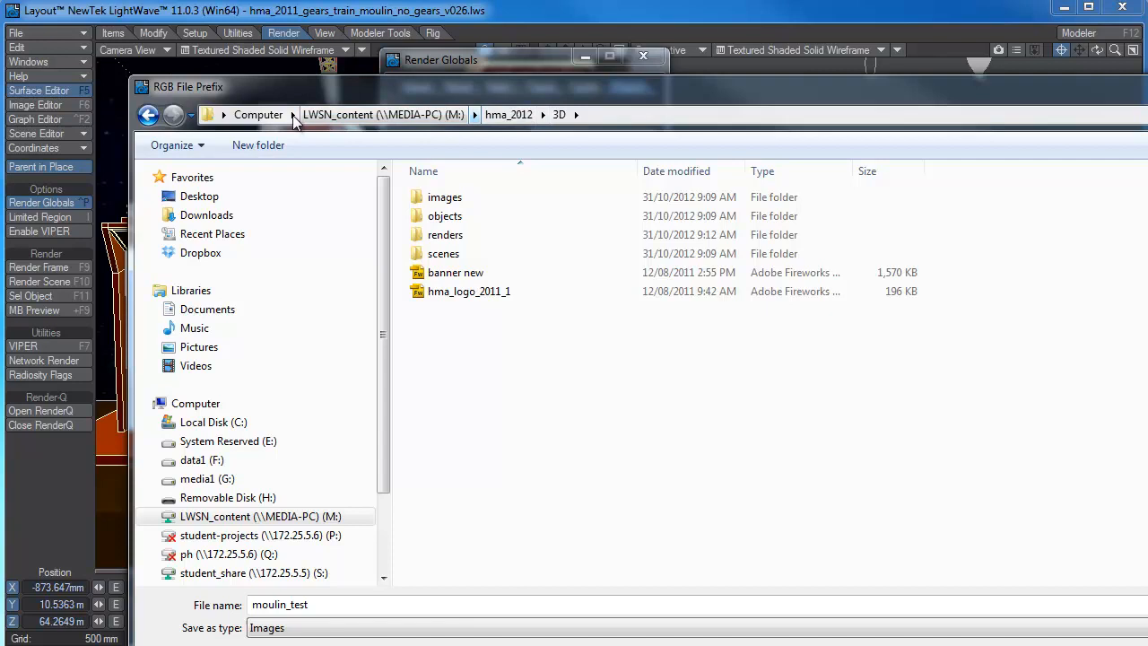
{"action": "left_click", "coordinate": [443, 253]}
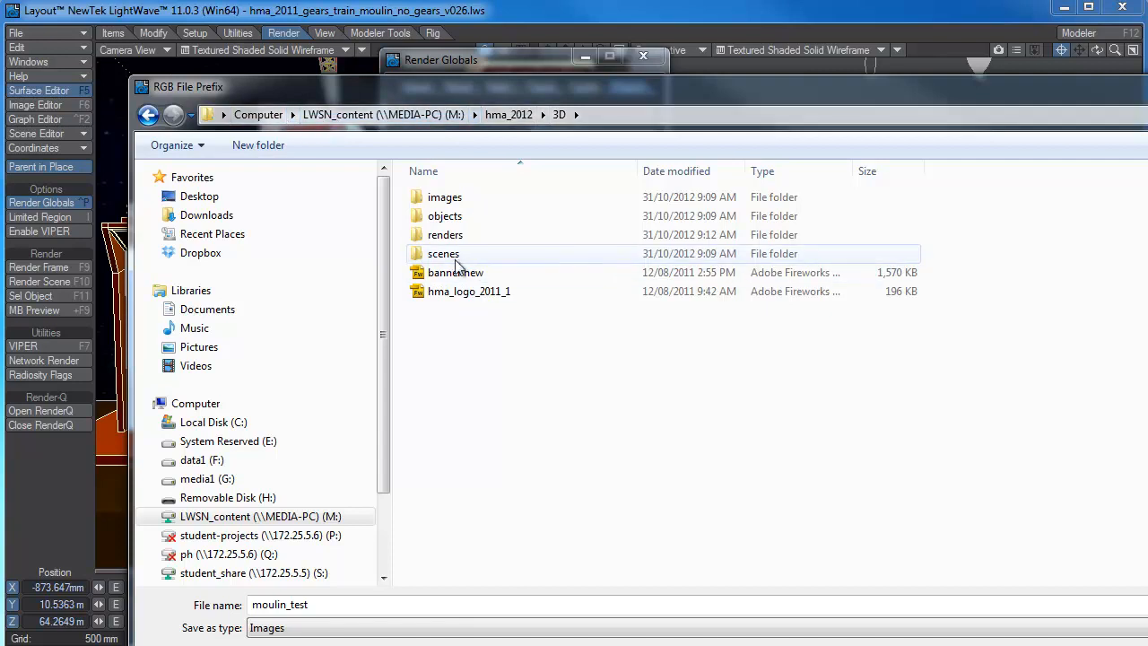
{"action": "double_click", "coordinate": [445, 235]}
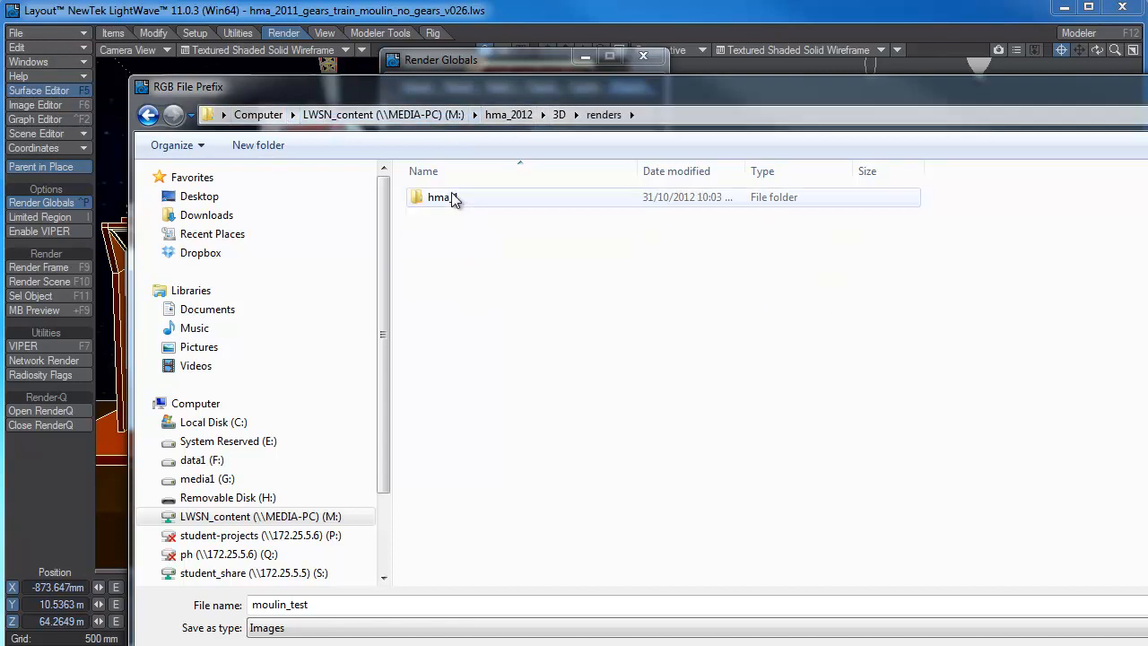
{"action": "double_click", "coordinate": [438, 196]}
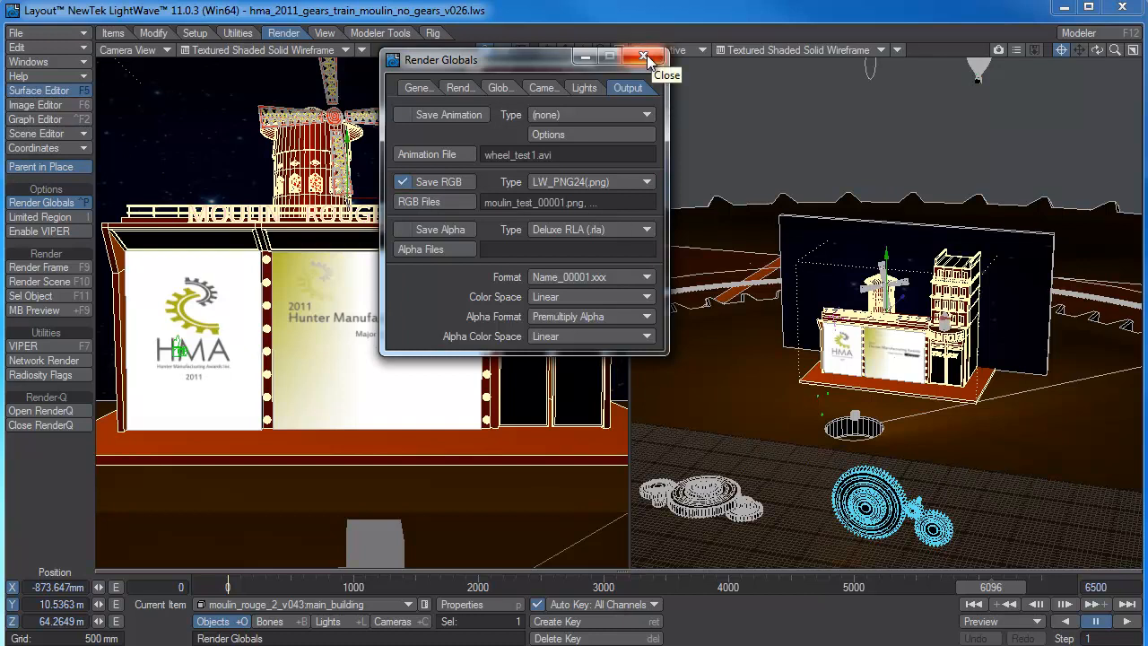
{"action": "left_click", "coordinate": [646, 59]}
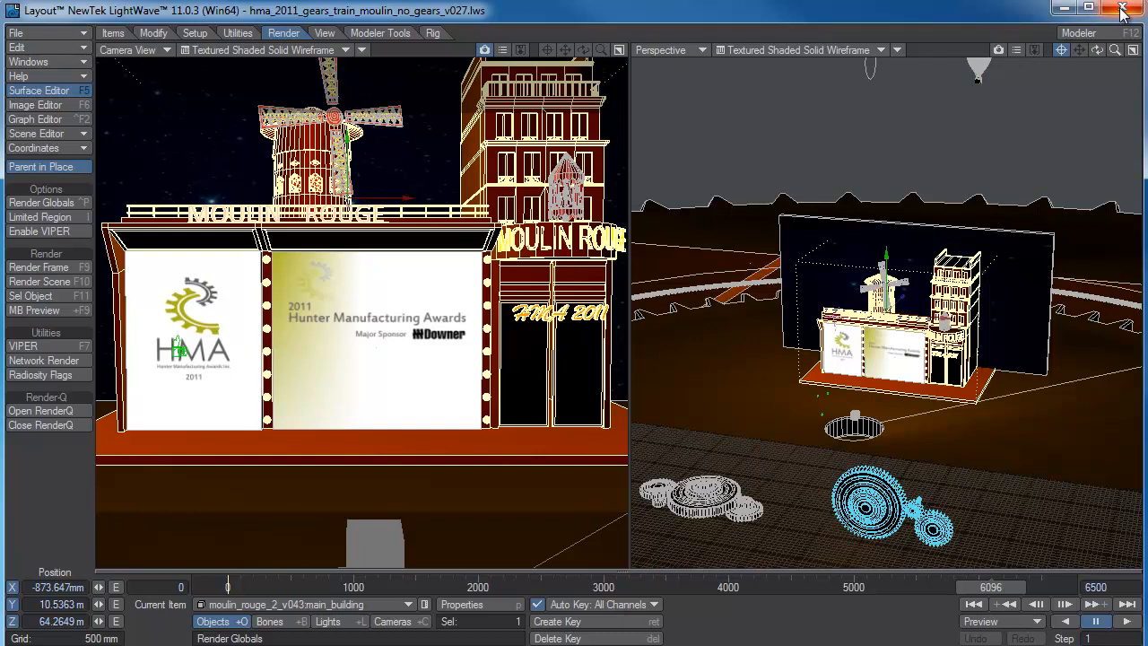
Step: Close LightWave Layout
{"action": "left_click", "coordinate": [1122, 8]}
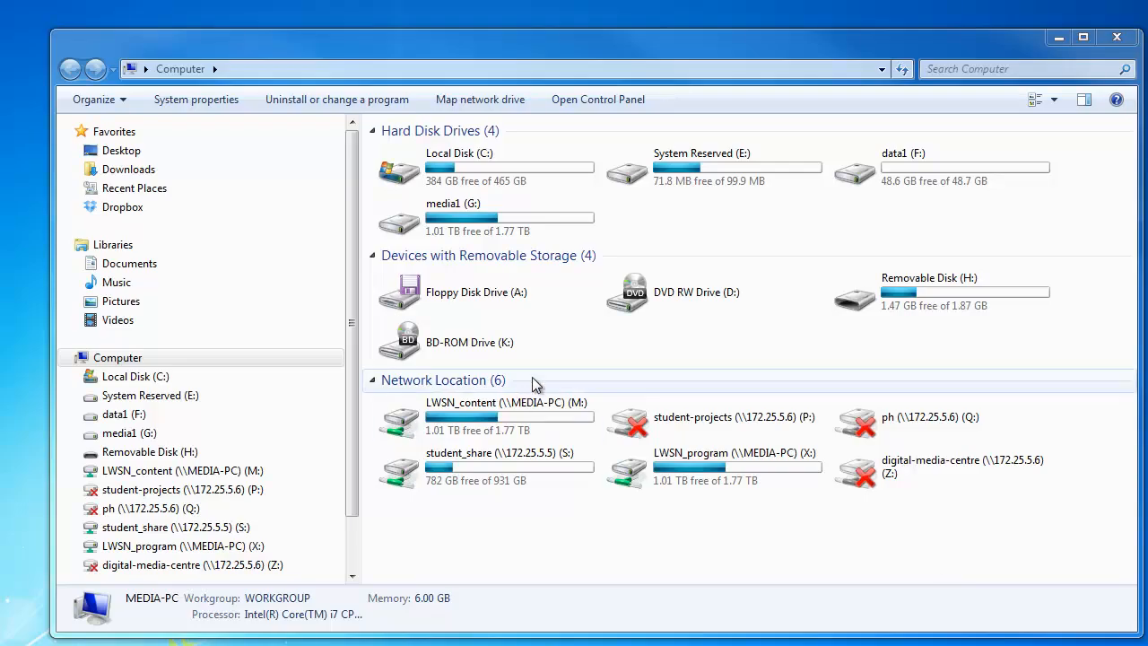
Step: Browse the LWSN_content (M:) drive to the masters scenes folder and open the v027 scene
{"action": "left_click", "coordinate": [476, 418]}
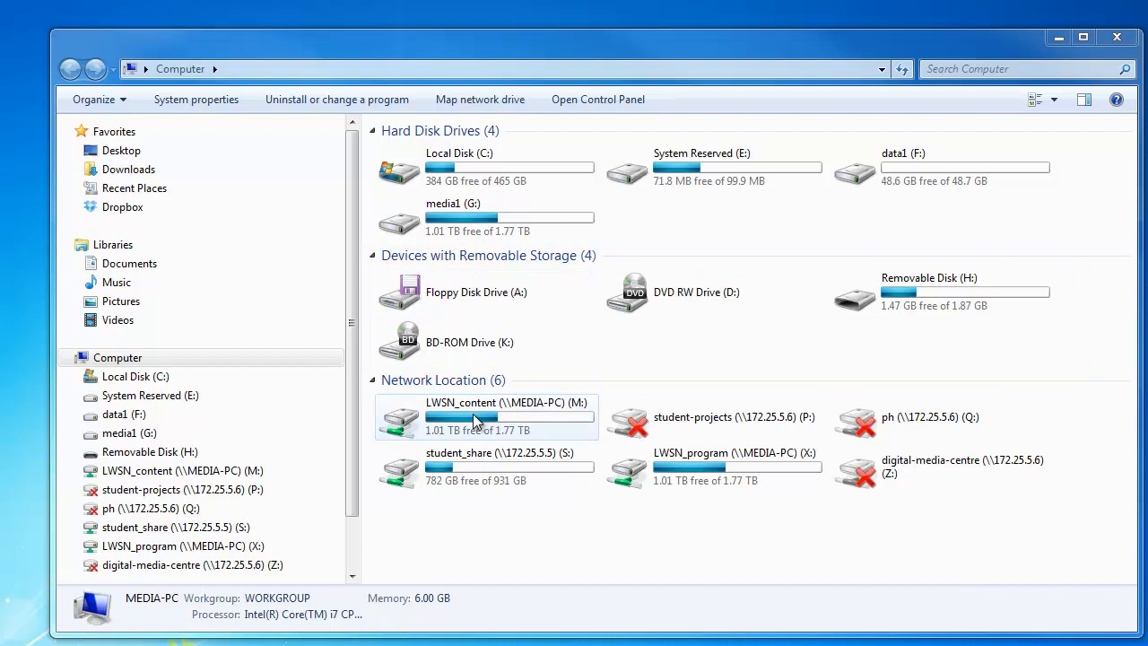
{"action": "double_click", "coordinate": [485, 417]}
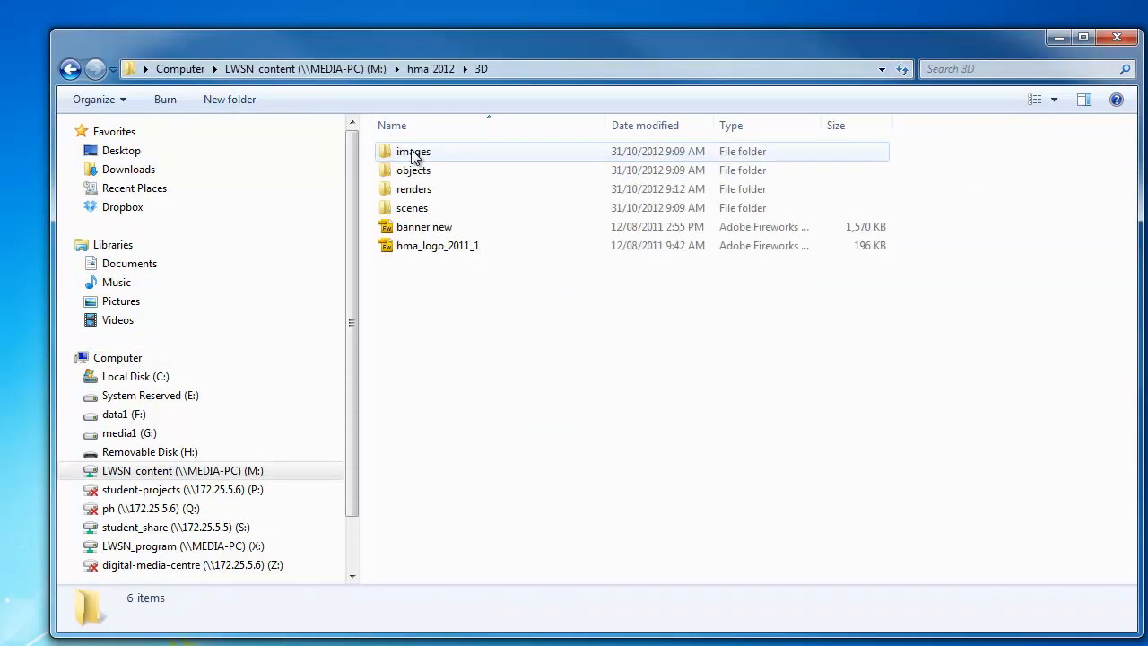
{"action": "mouse_move", "coordinate": [412, 207]}
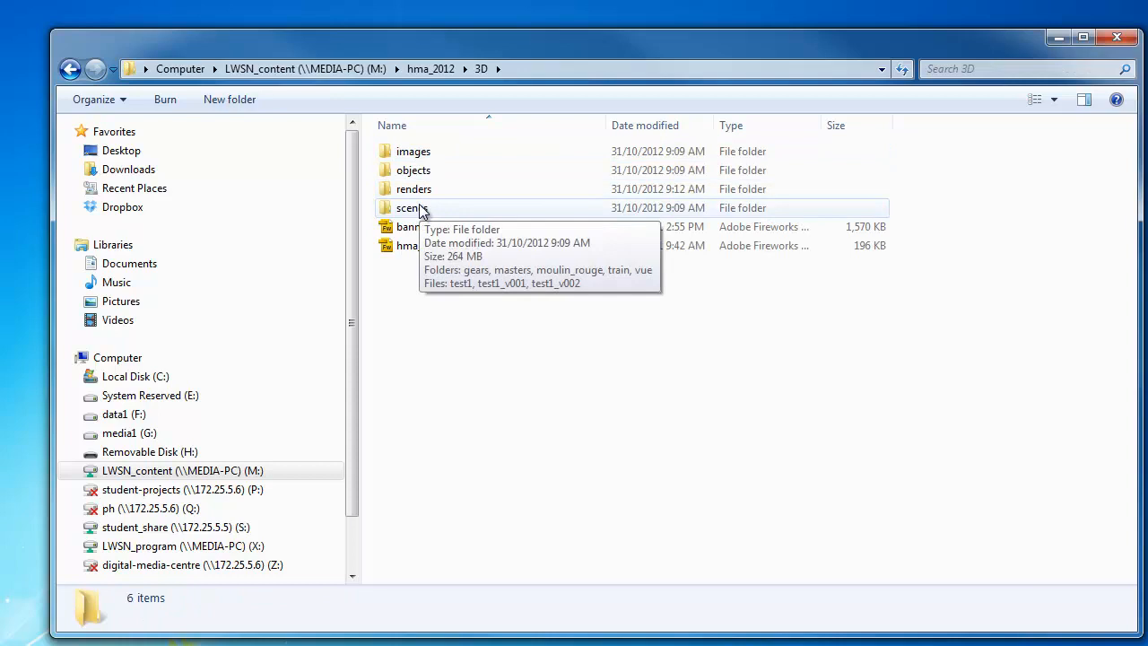
{"action": "double_click", "coordinate": [409, 207]}
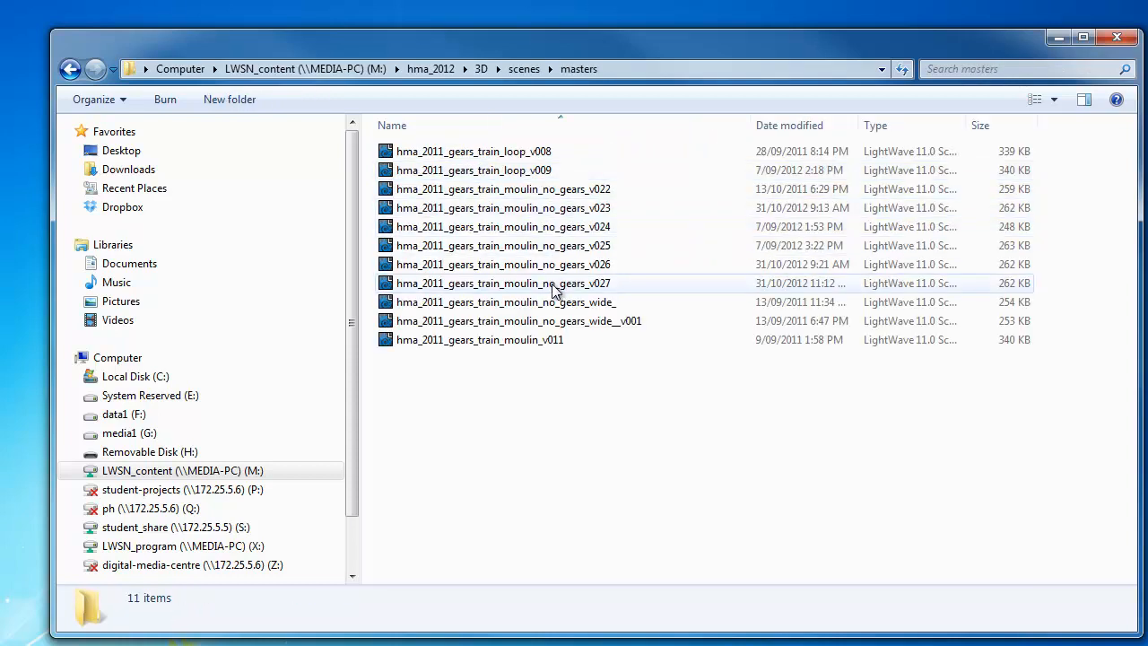
{"action": "double_click", "coordinate": [503, 284]}
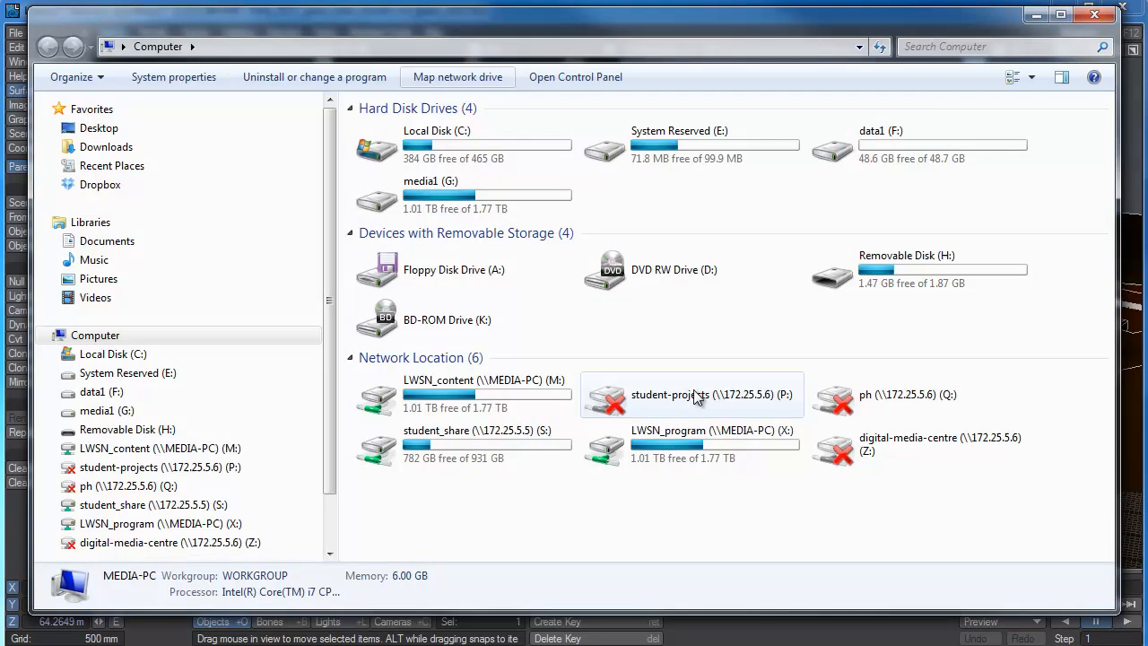
{"action": "mouse_move", "coordinate": [682, 446]}
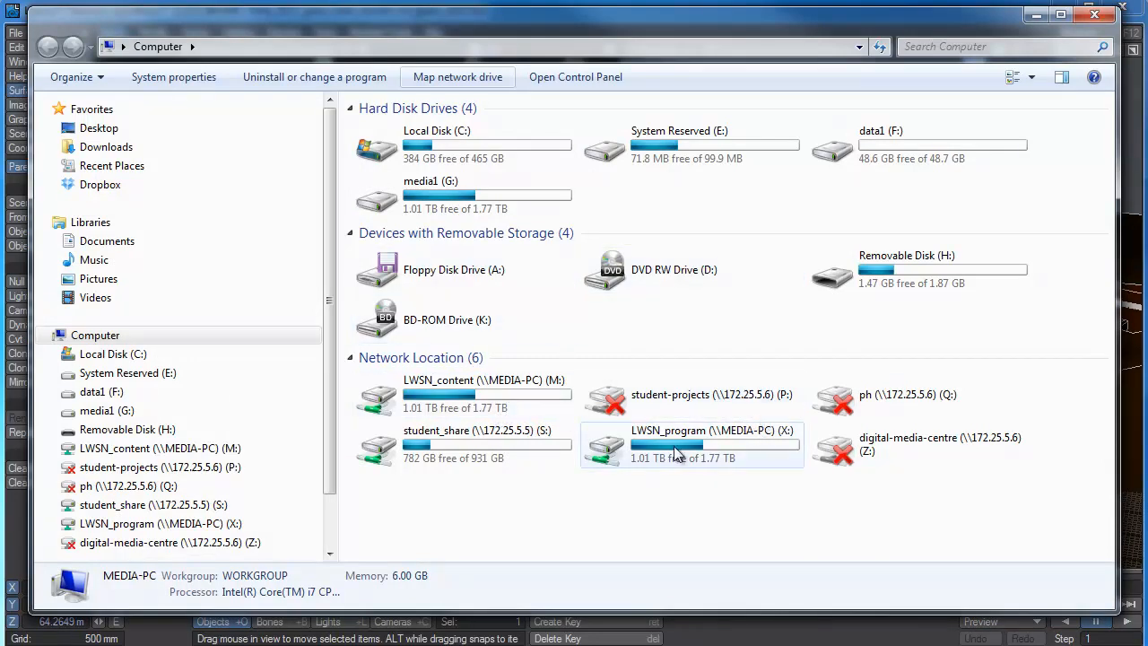
Step: Open LW11-64.CFG from the LWSN_program (X:) config folder in Notepad
{"action": "double_click", "coordinate": [691, 444]}
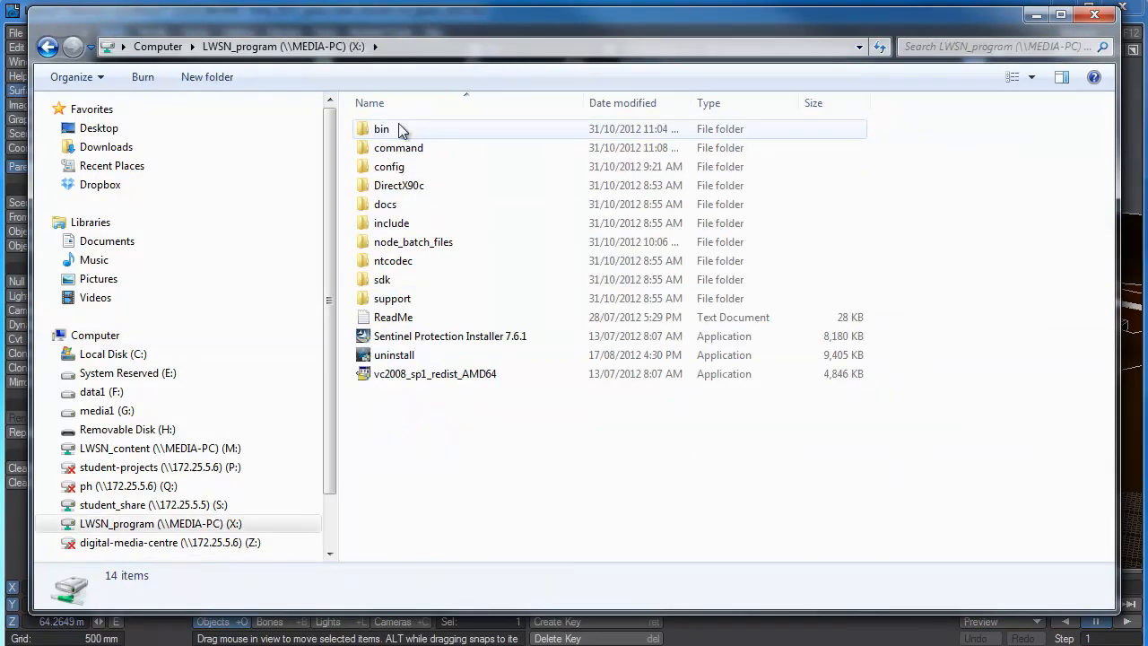
{"action": "double_click", "coordinate": [389, 166]}
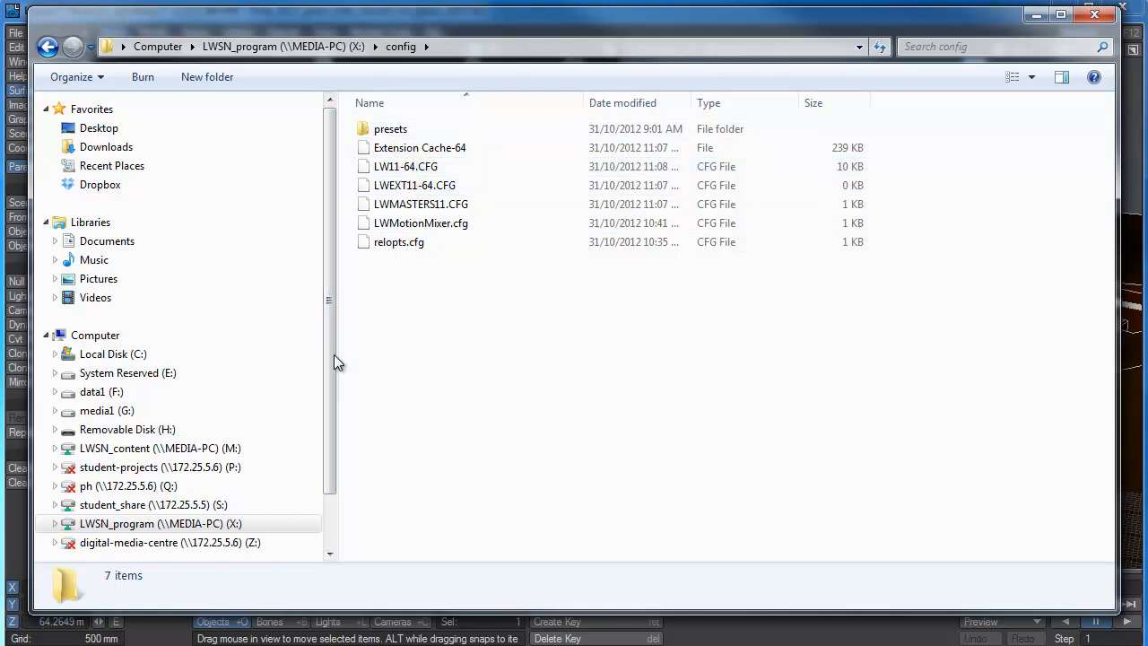
{"action": "mouse_move", "coordinate": [421, 203]}
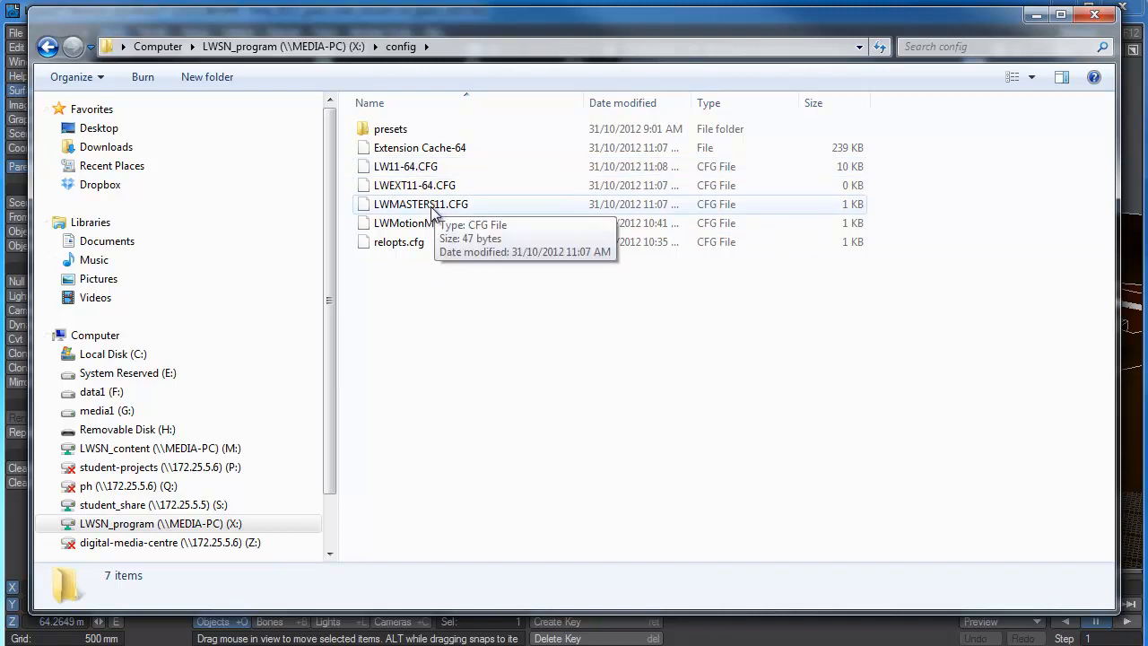
{"action": "right_click", "coordinate": [405, 166]}
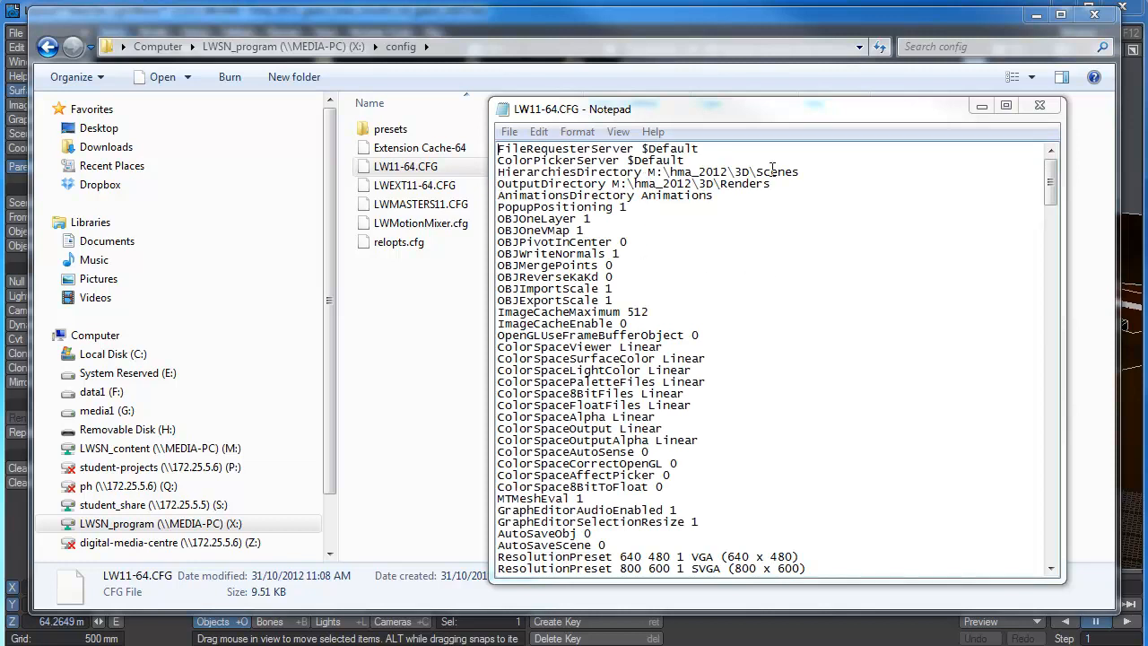
{"action": "mouse_move", "coordinate": [372, 202]}
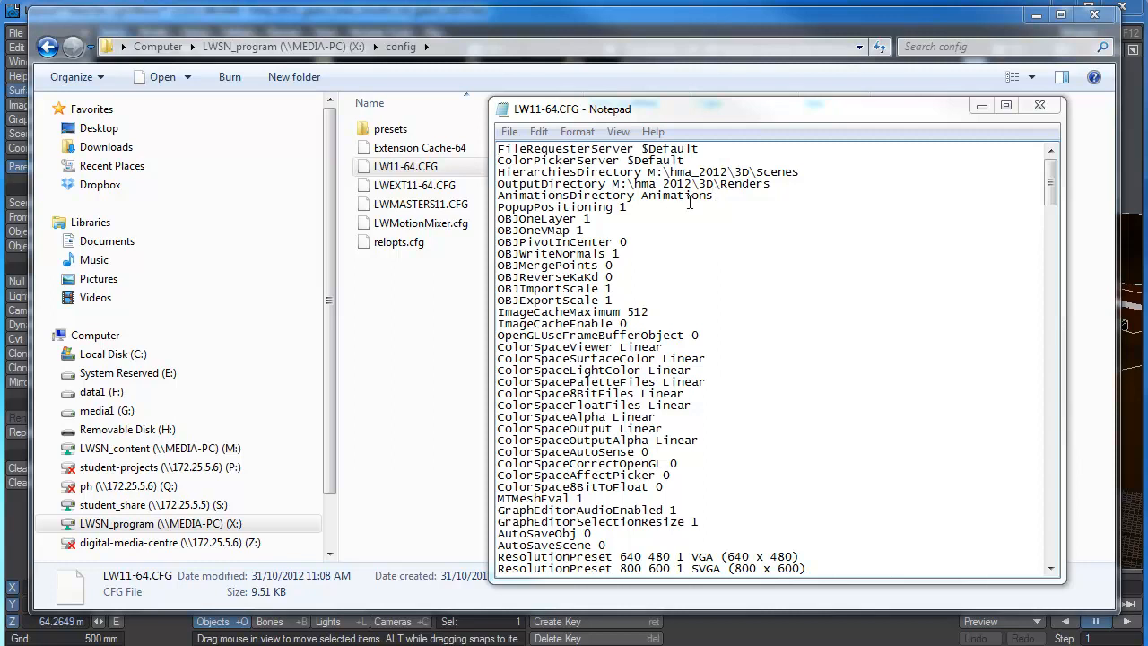
{"action": "mouse_move", "coordinate": [715, 225]}
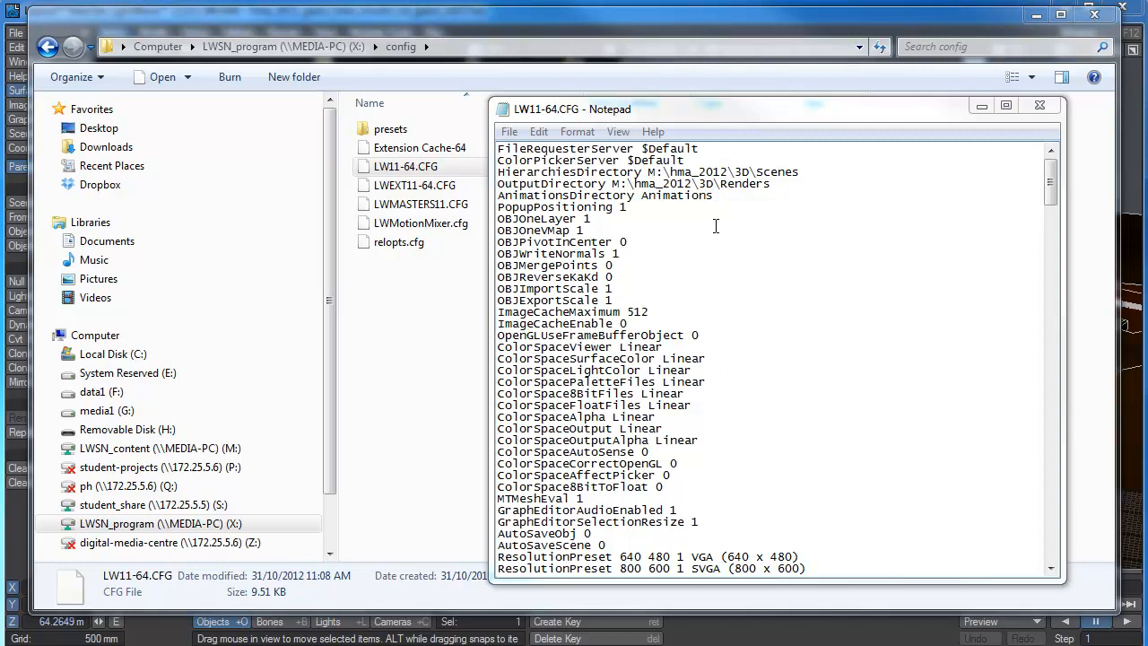
{"action": "mouse_move", "coordinate": [616, 238]}
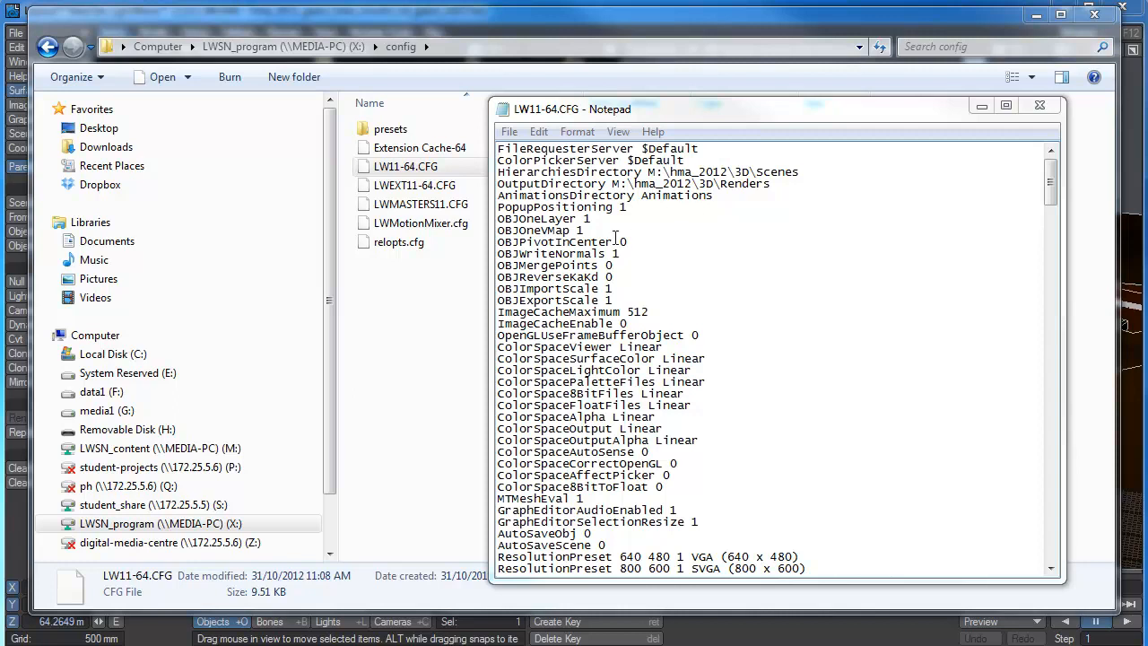
{"action": "mouse_move", "coordinate": [624, 279]}
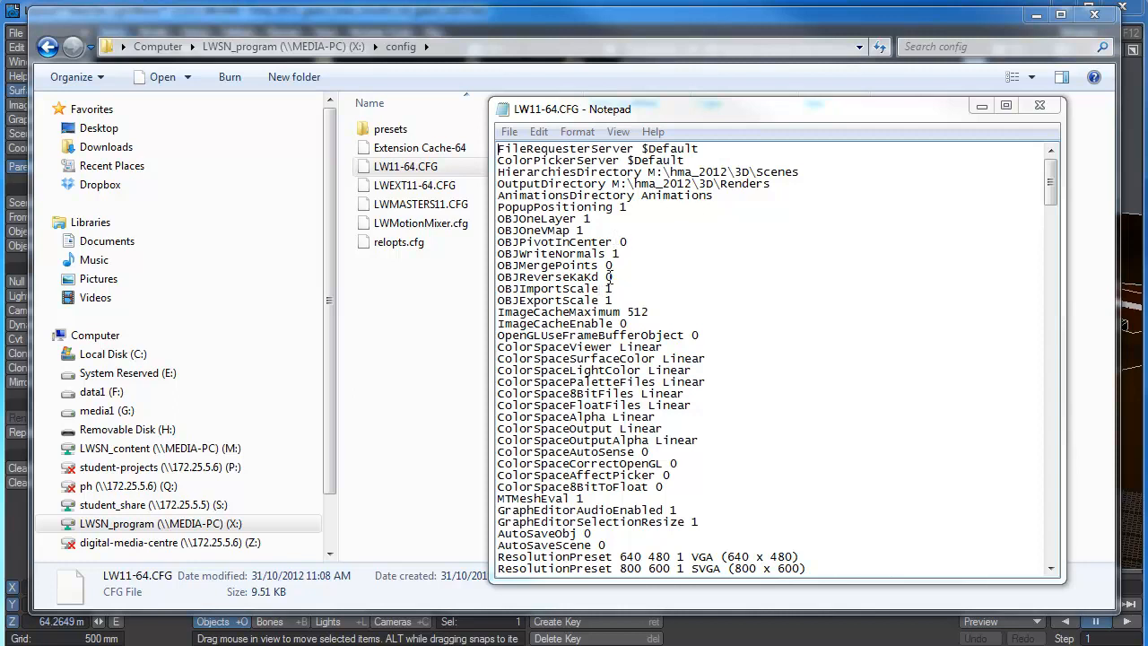
{"action": "mouse_move", "coordinate": [726, 198]}
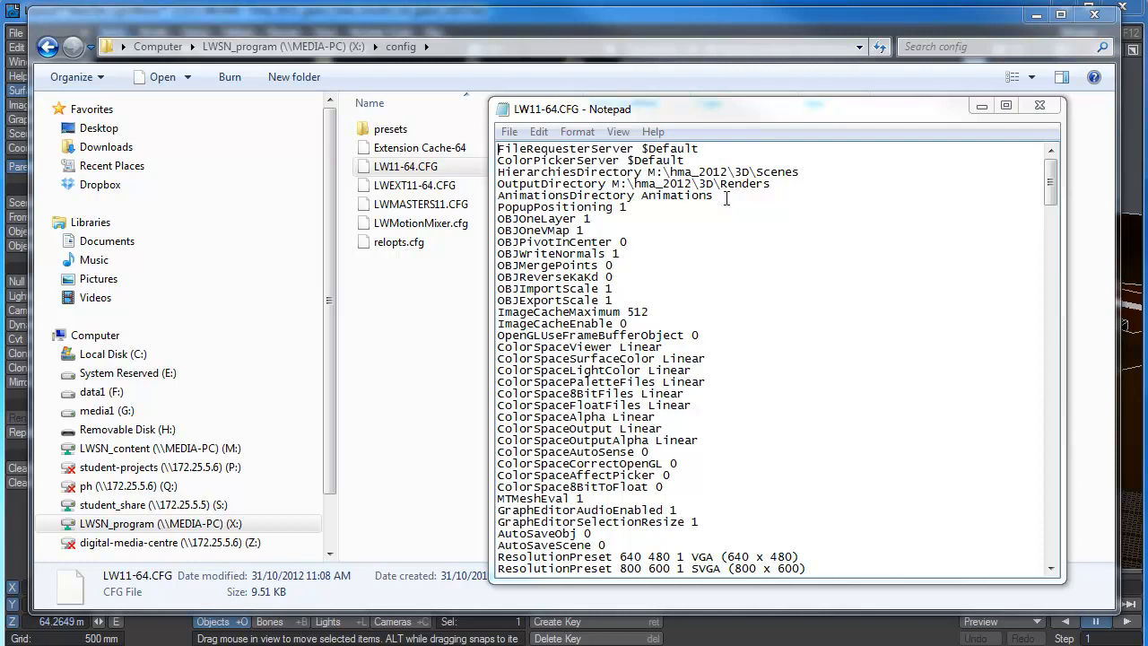
{"action": "mouse_move", "coordinate": [805, 254]}
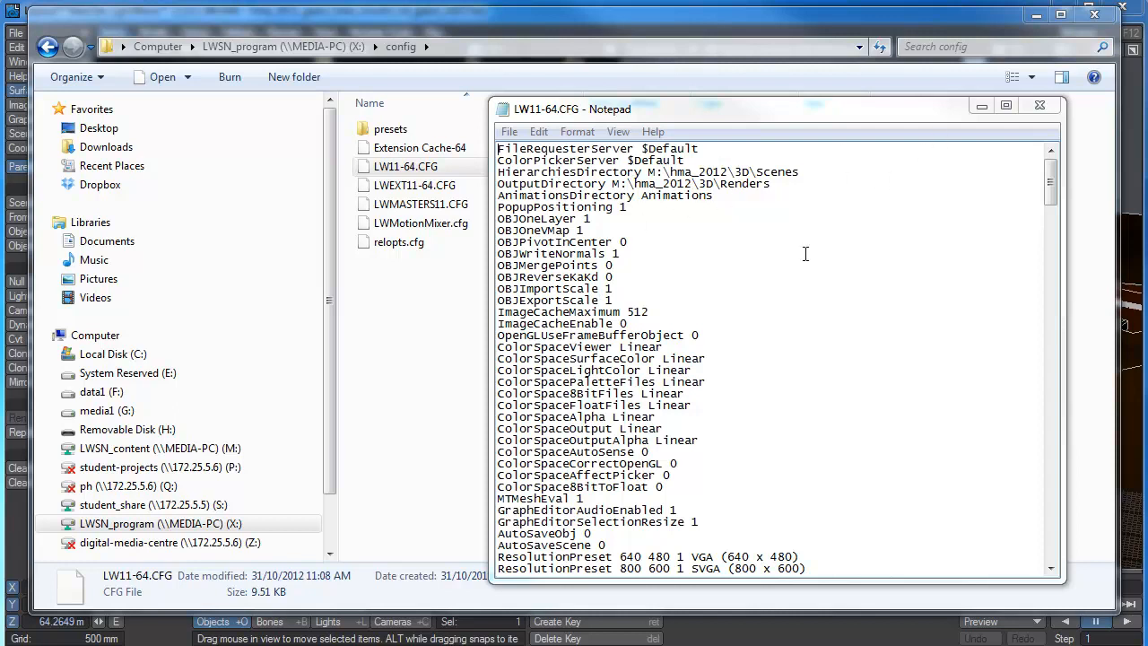
{"action": "mouse_move", "coordinate": [1040, 106]}
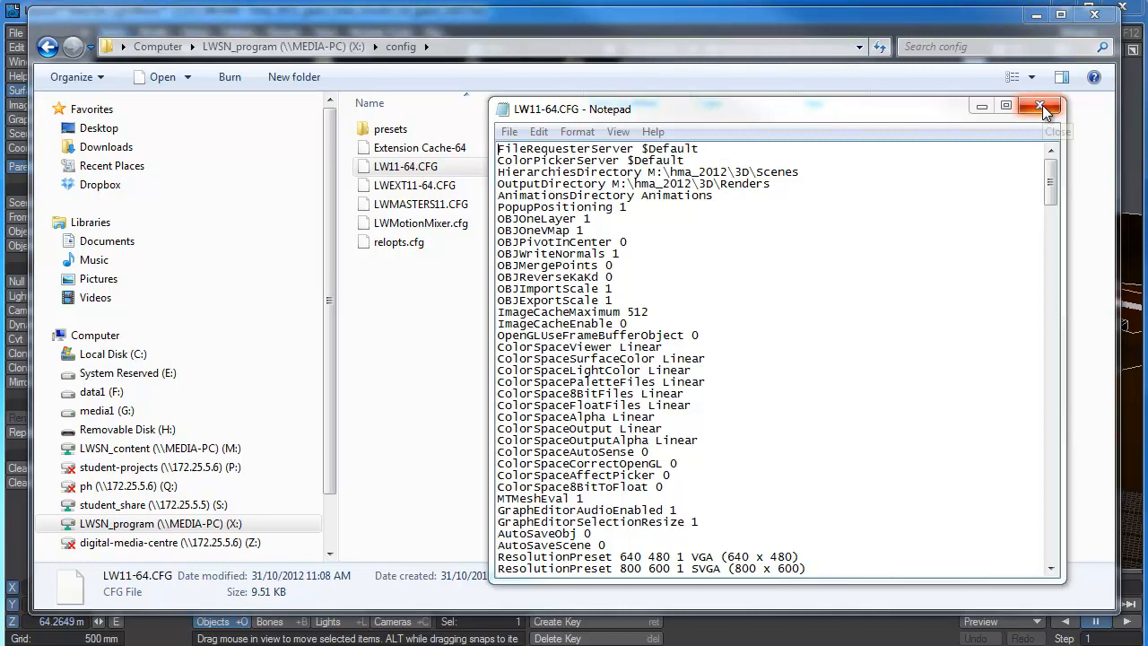
Step: Close Notepad after reviewing the LW11-64.CFG Scenes and Renders directory paths
{"action": "left_click", "coordinate": [1040, 106]}
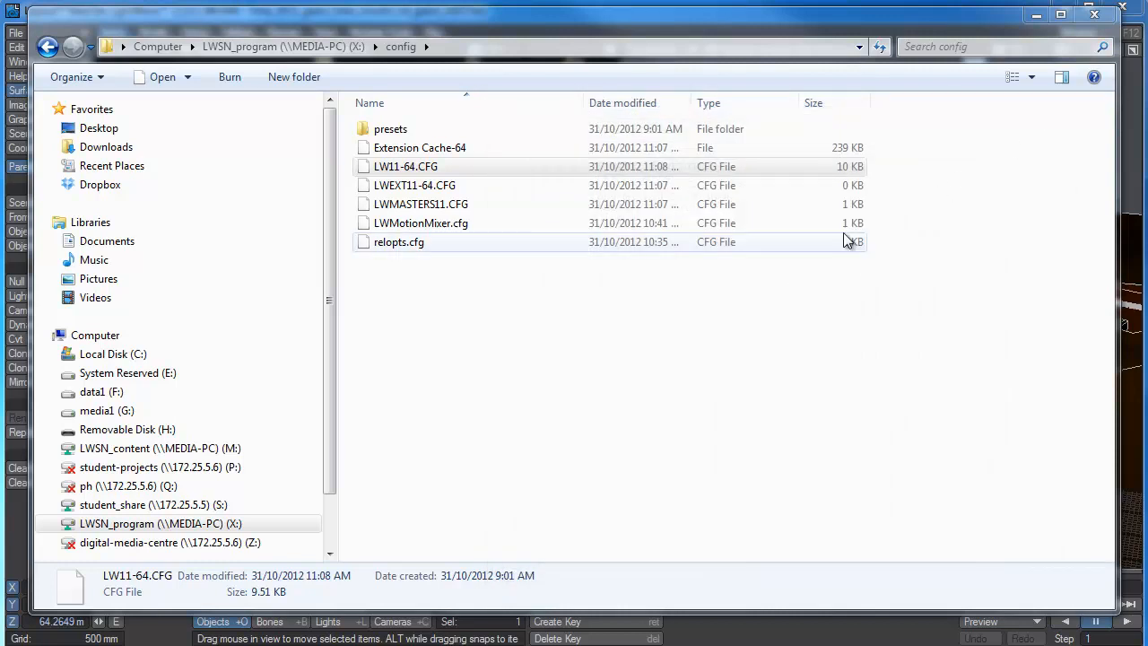
{"action": "mouse_move", "coordinate": [829, 400]}
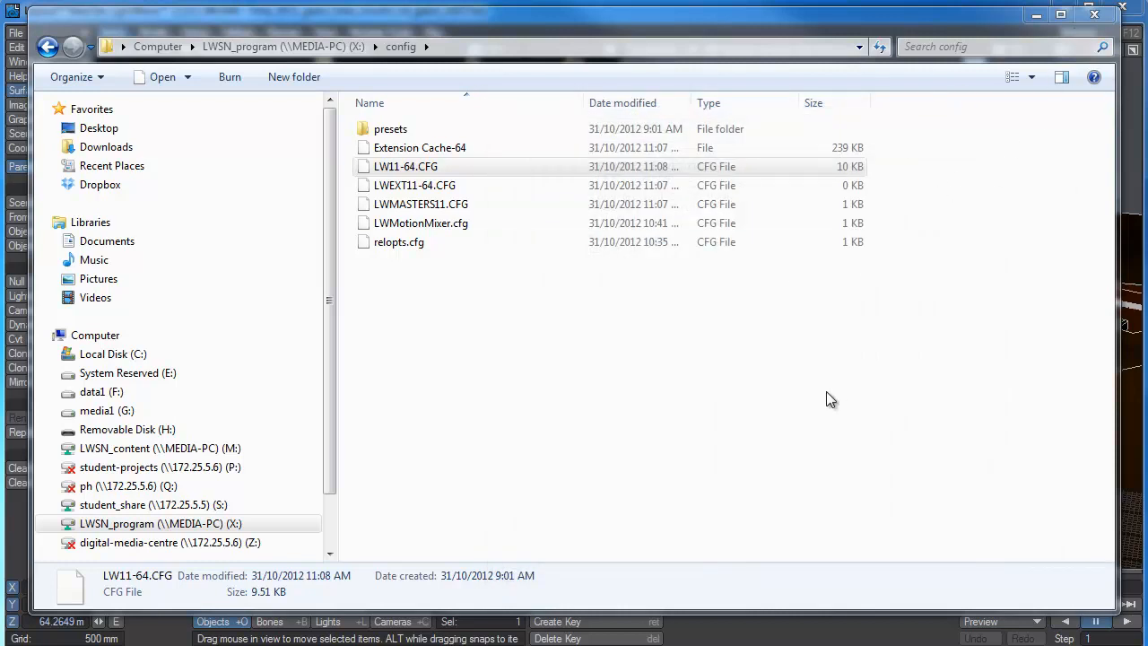